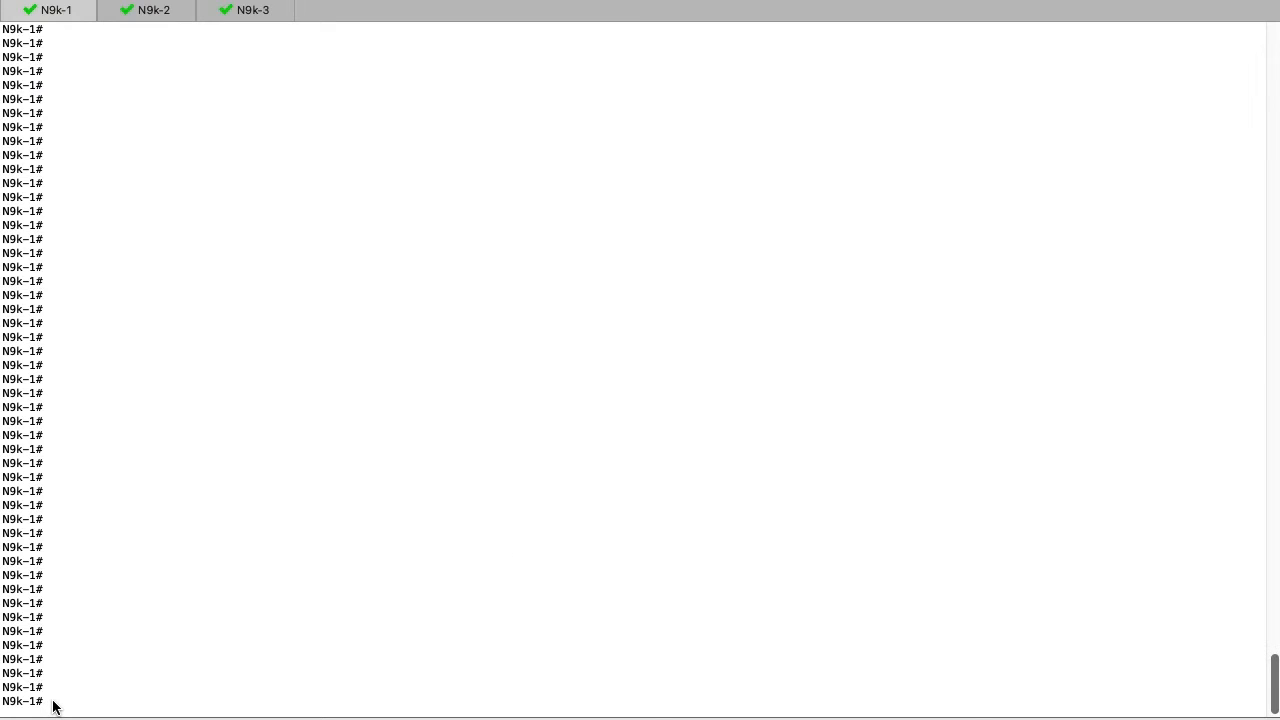
Step: On N9k-1, show the IP interface brief and Vlan10 running config, highlighting the Vlan10 address line
{"action": "type", "text": "show ip interface brief"}
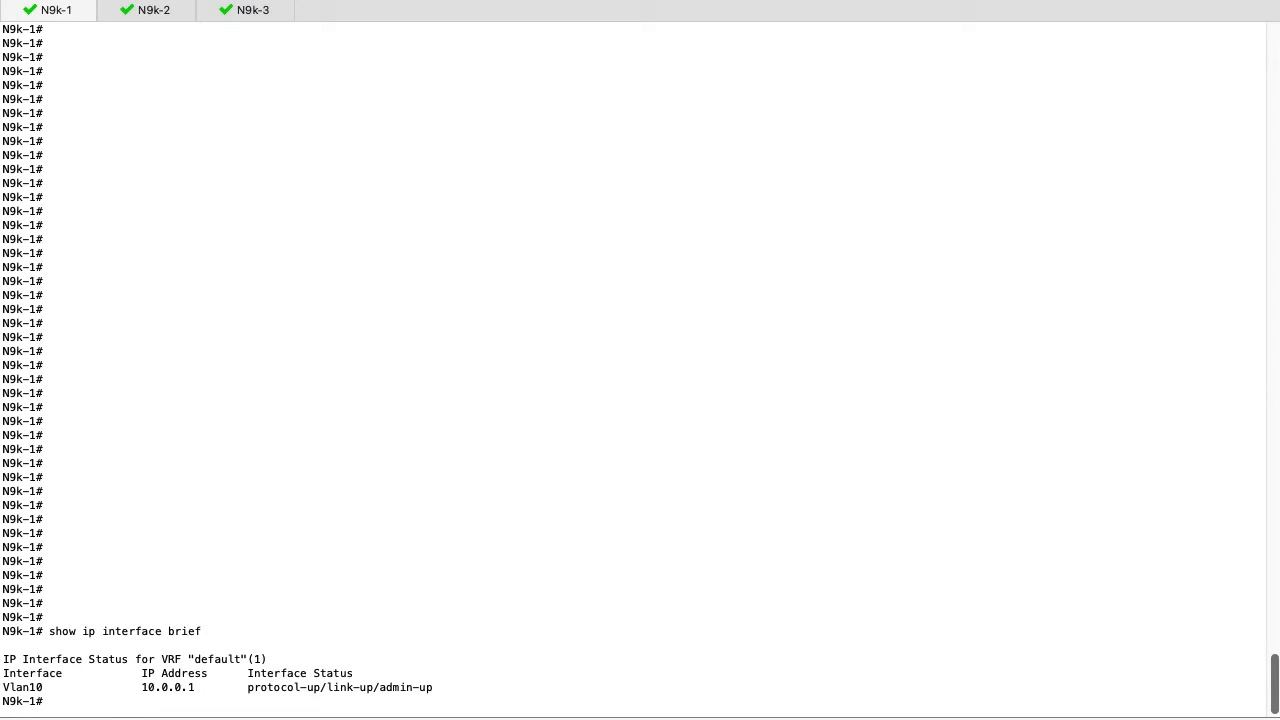
{"action": "mouse_move", "coordinate": [1036, 512]}
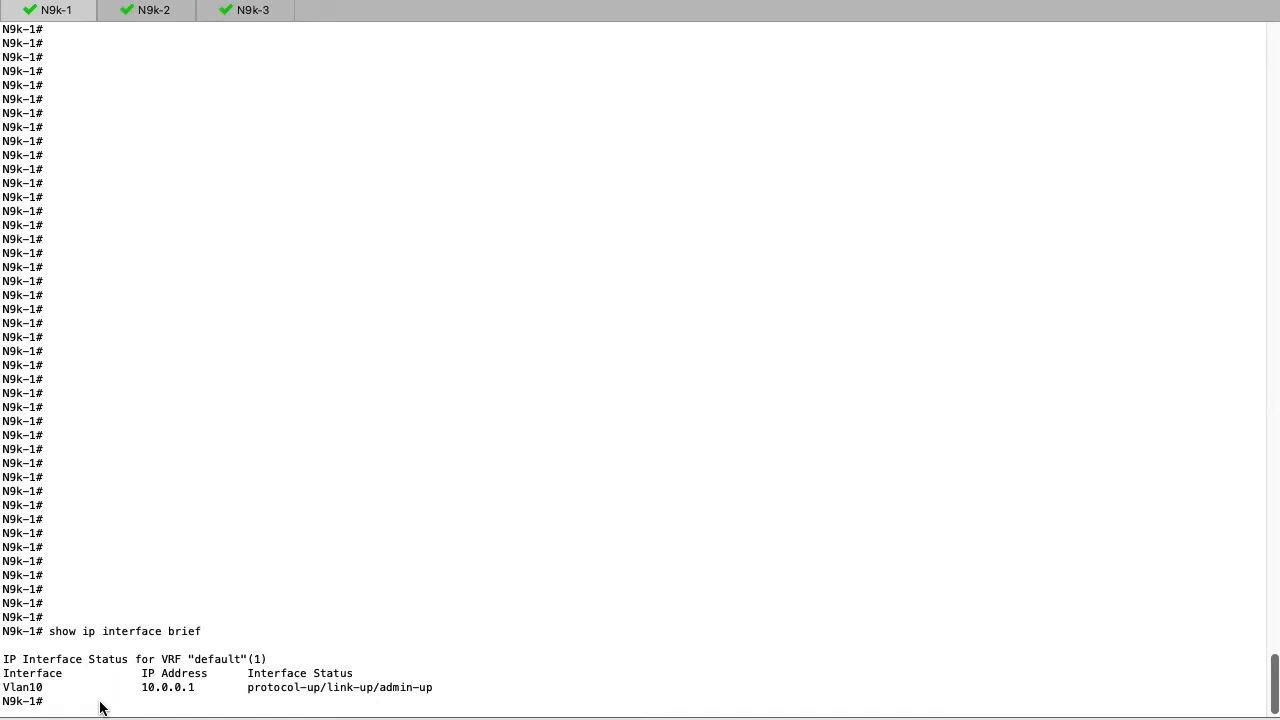
{"action": "type", "text": "show run interface vlan 10"}
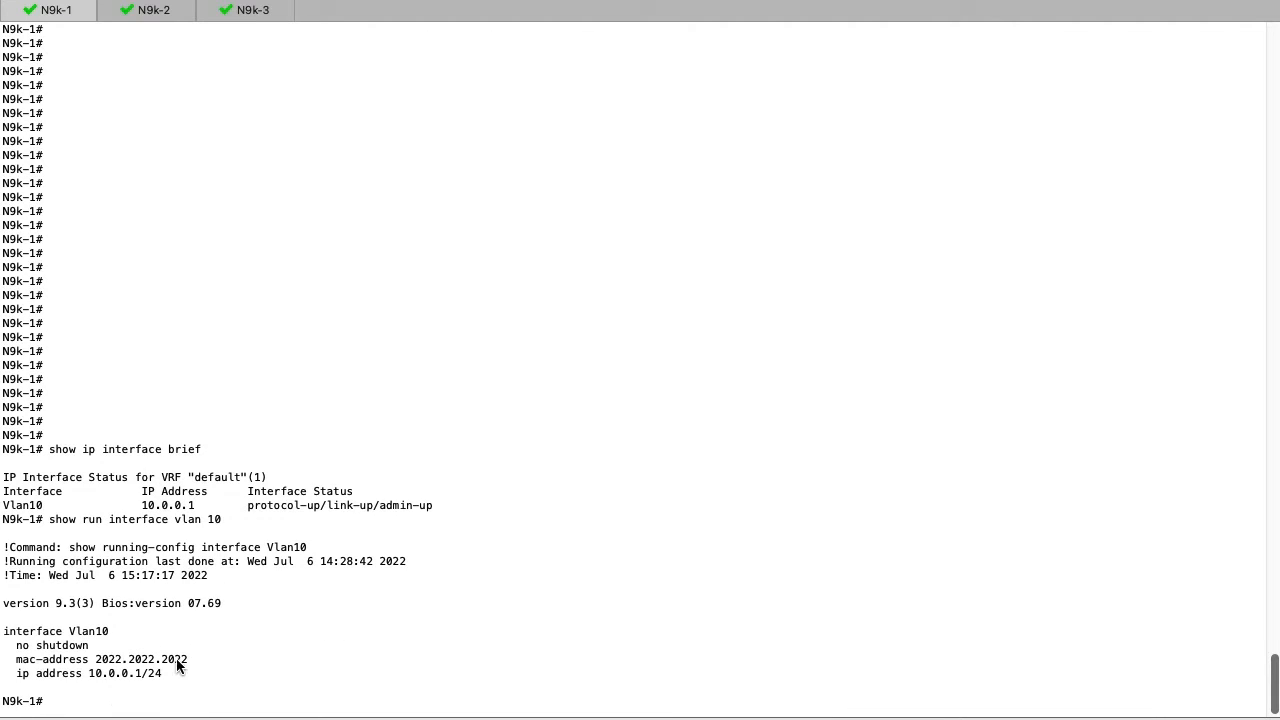
{"action": "double_click", "coordinate": [90, 672]}
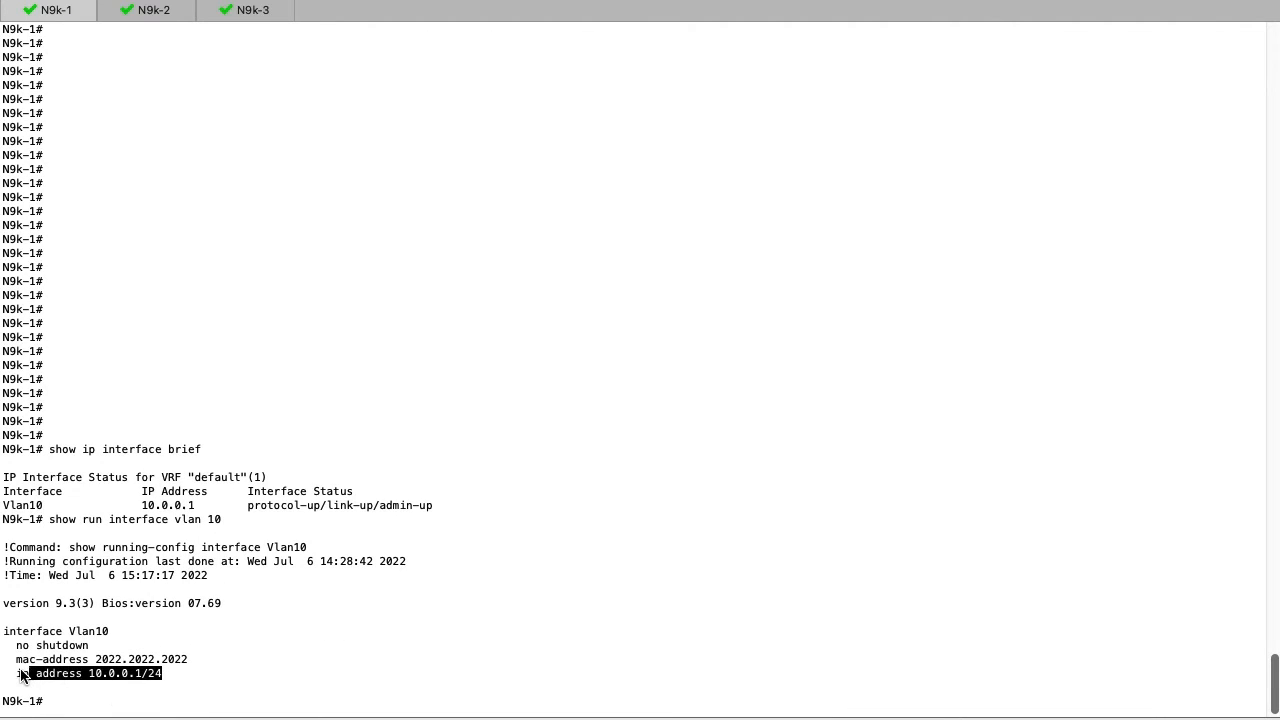
Step: Repeat the interface brief and Vlan10 config checks on N9k-3, then bring up N9k-2's session
{"action": "left_click", "coordinate": [244, 10]}
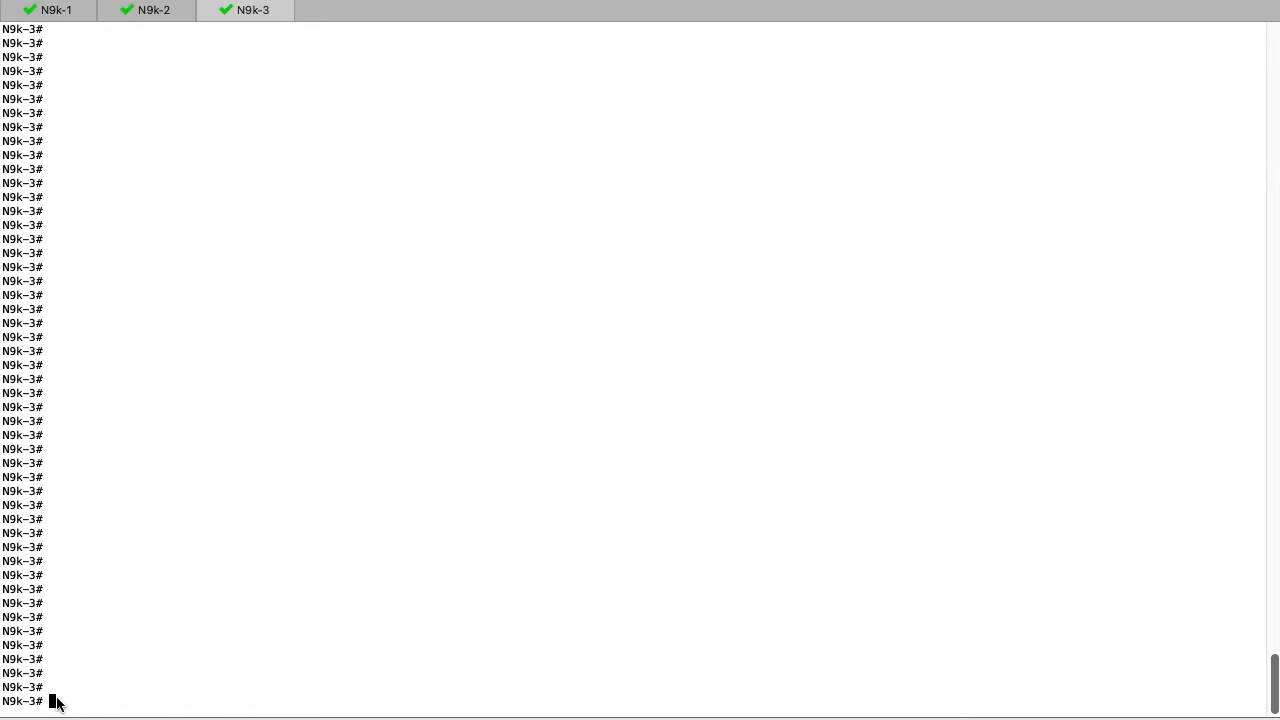
{"action": "type", "text": "show ip interface brief"}
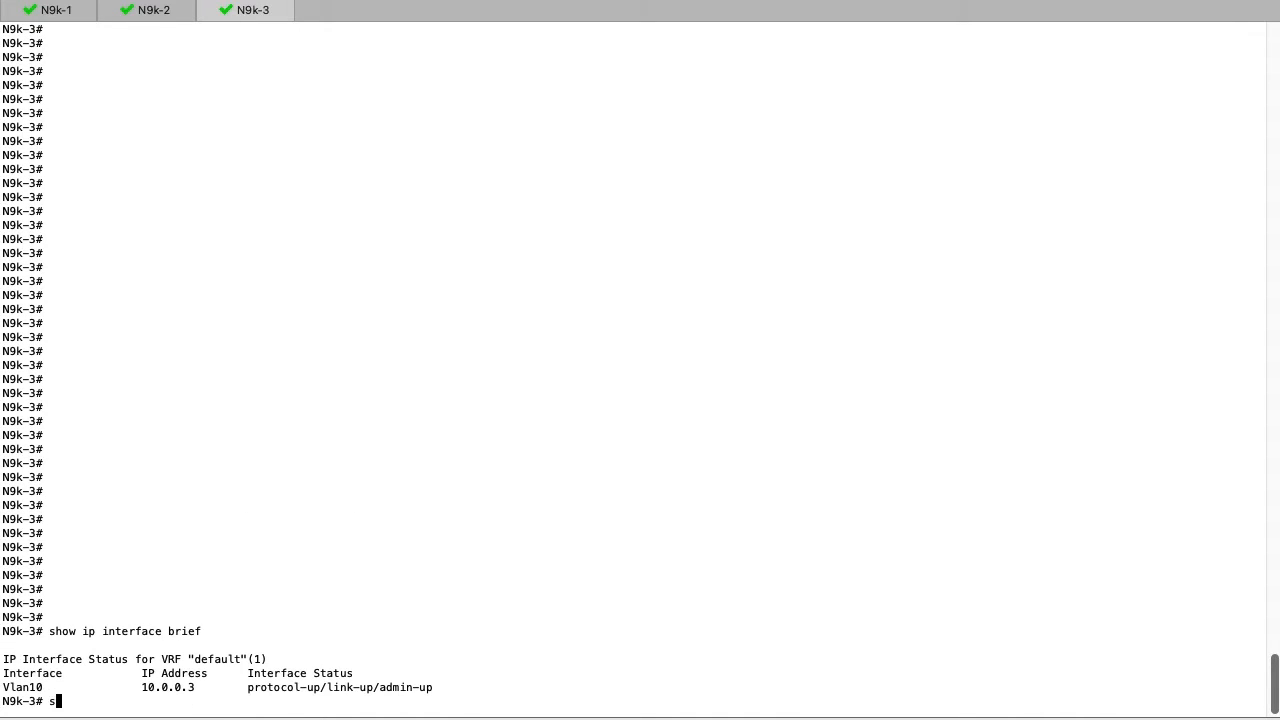
{"action": "type", "text": "how run interface vlan 10"}
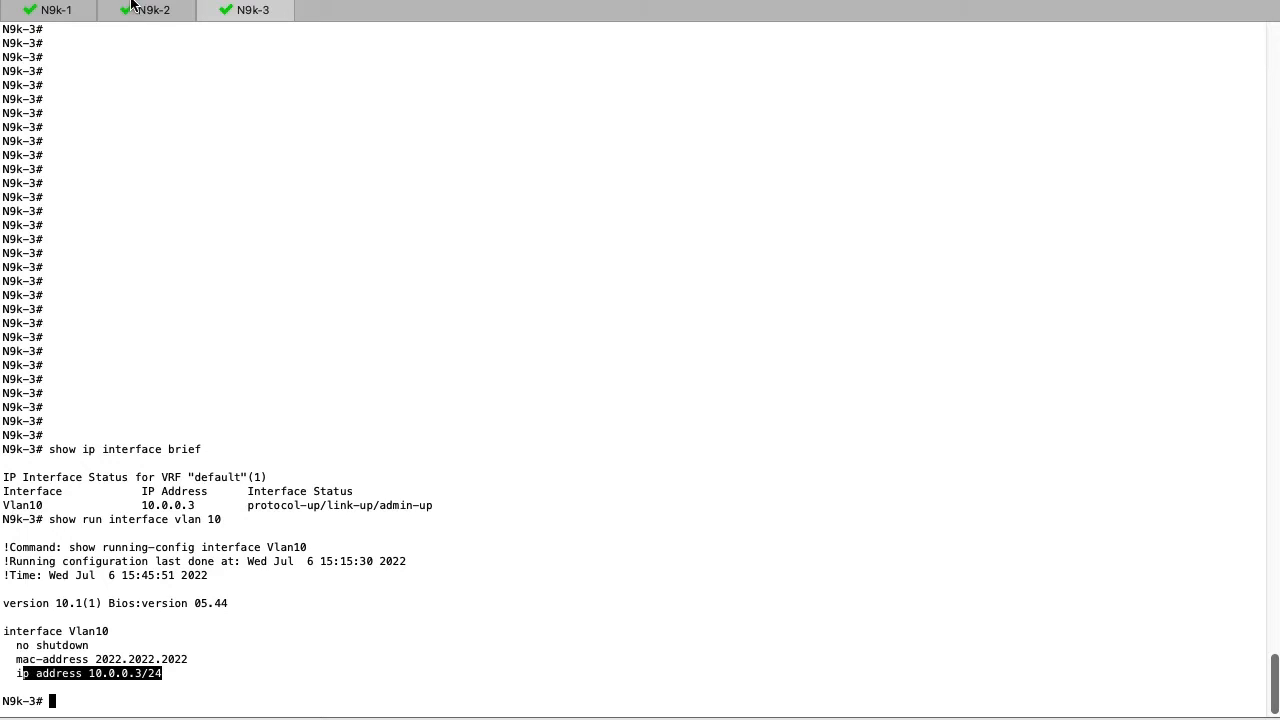
{"action": "left_click", "coordinate": [146, 10]}
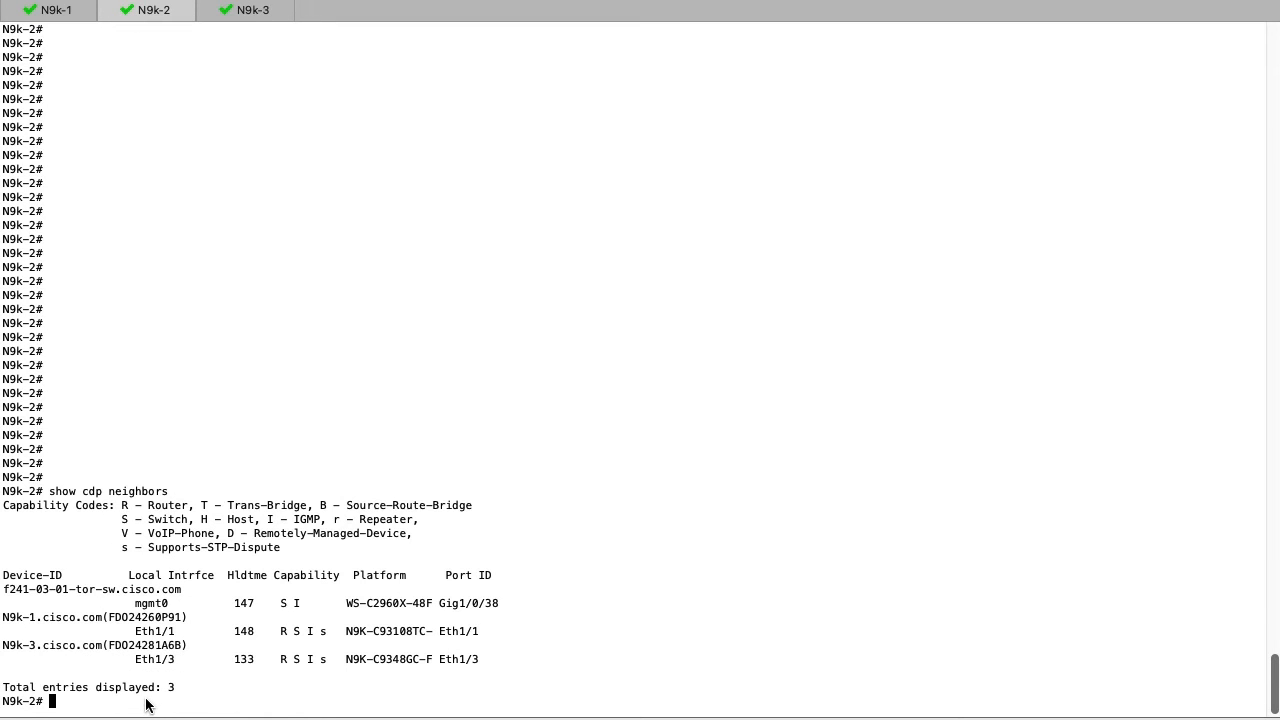
Step: On N9k-2, show the running config of interface Vlan10 (10.0.0.2/24, no custom MAC)
{"action": "type", "text": "show run"}
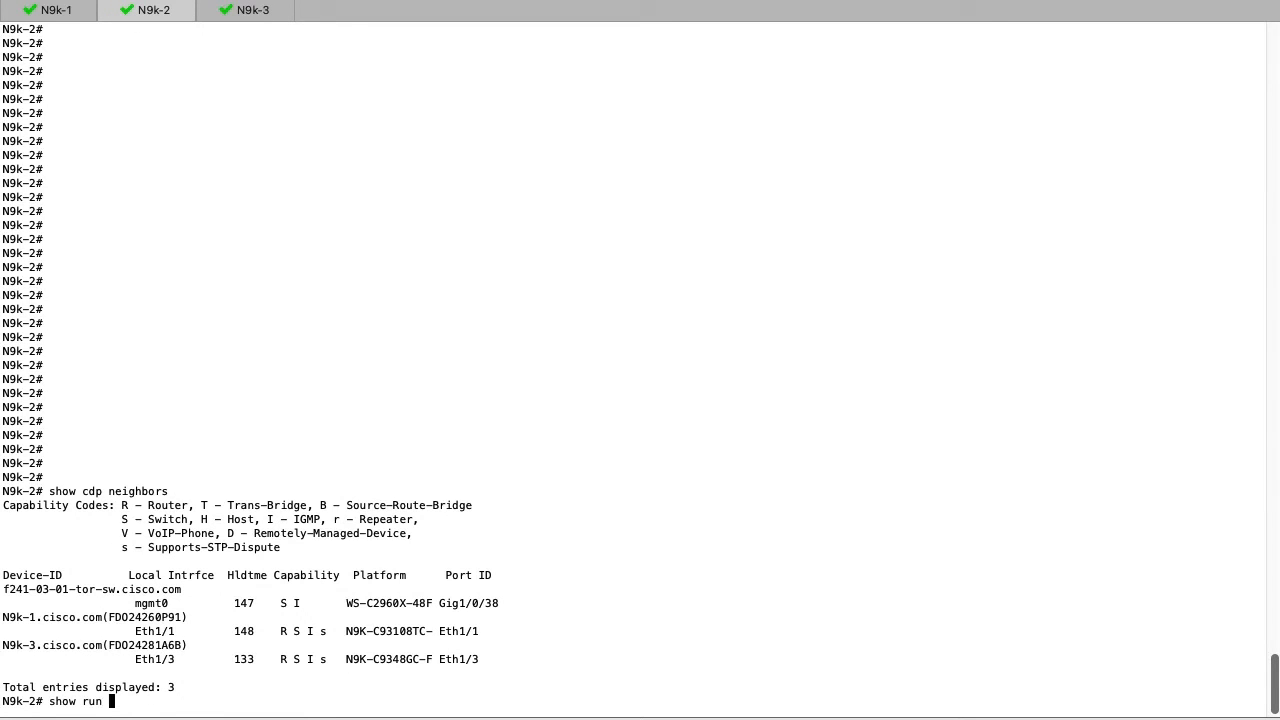
{"action": "type", "text": "interface vlan 10"}
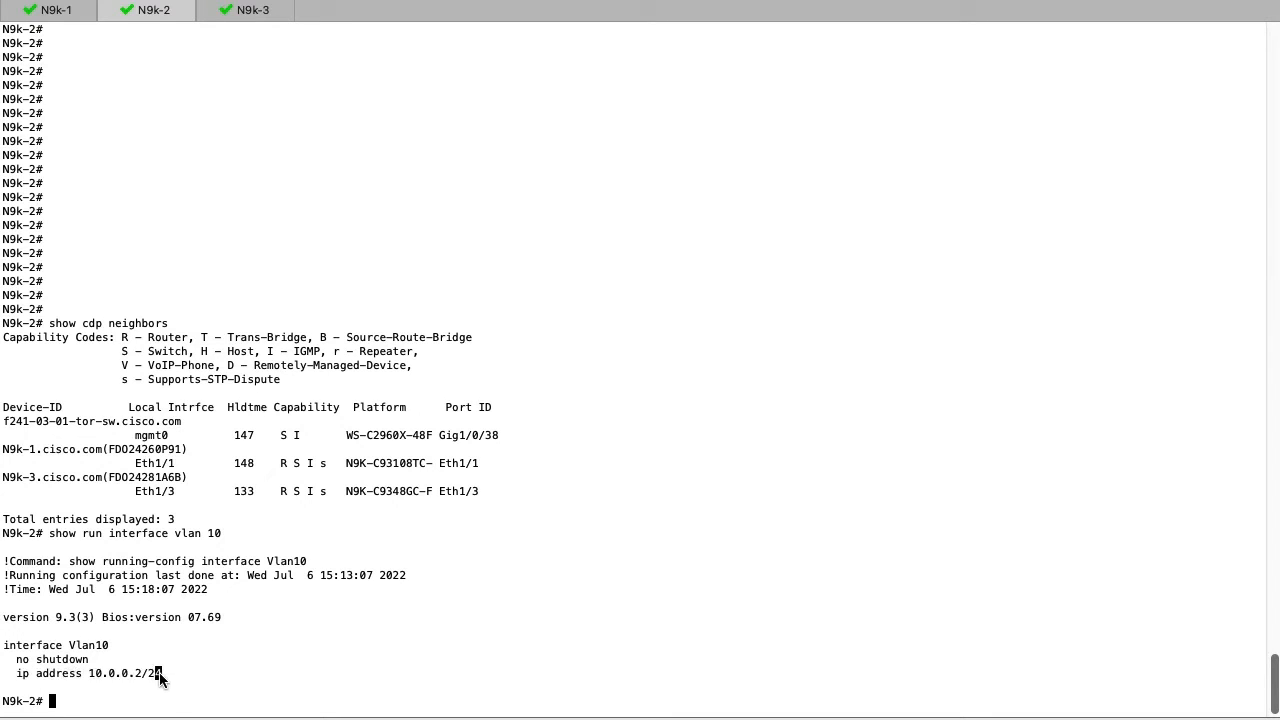
Step: From N9k-3 start an unlimited ping to 10.0.0.2 sourced from 10.0.0.3, then return to N9k-2
{"action": "left_click", "coordinate": [54, 10]}
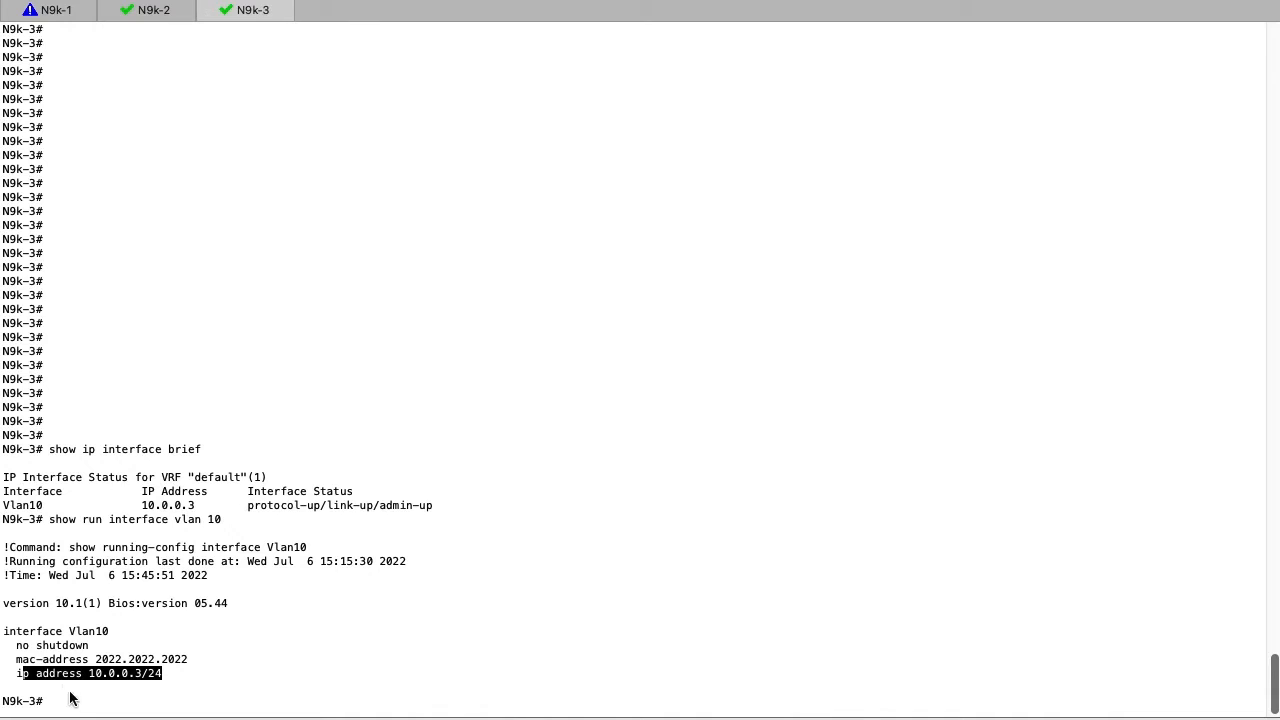
{"action": "type", "text": "ping 10.0.0.2 source 10.0.0.3 count unlimited timeout 0"}
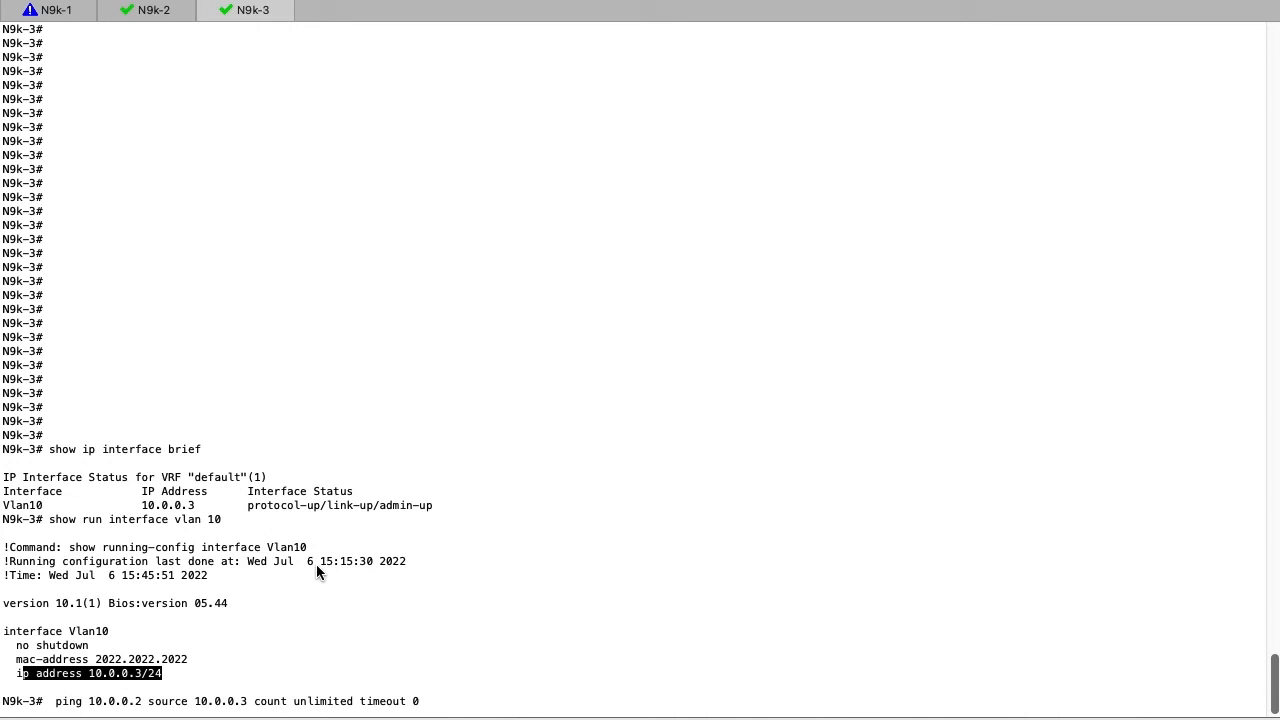
{"action": "left_click", "coordinate": [148, 10]}
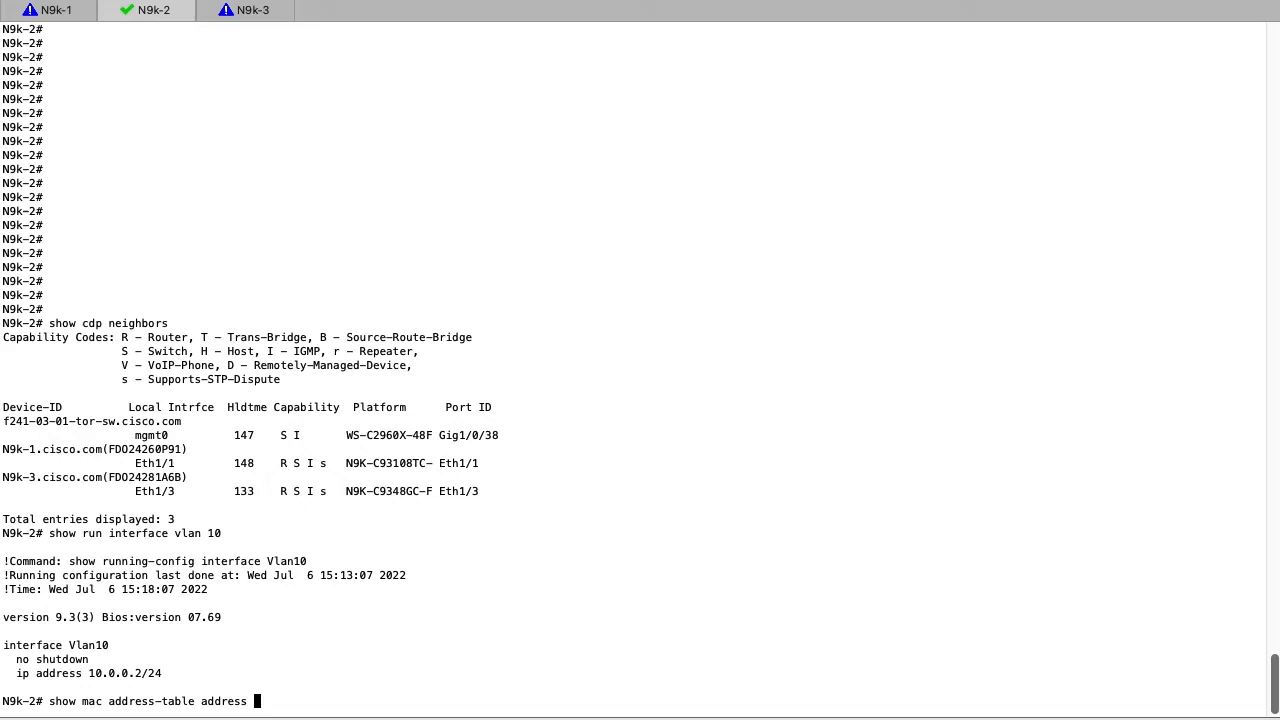
Step: Look up MAC 2022.2022.2022 in the address table and list the last 10 log entries showing the vlan 10 MAC flap
{"action": "type", "text": "2022.2022.2022"}
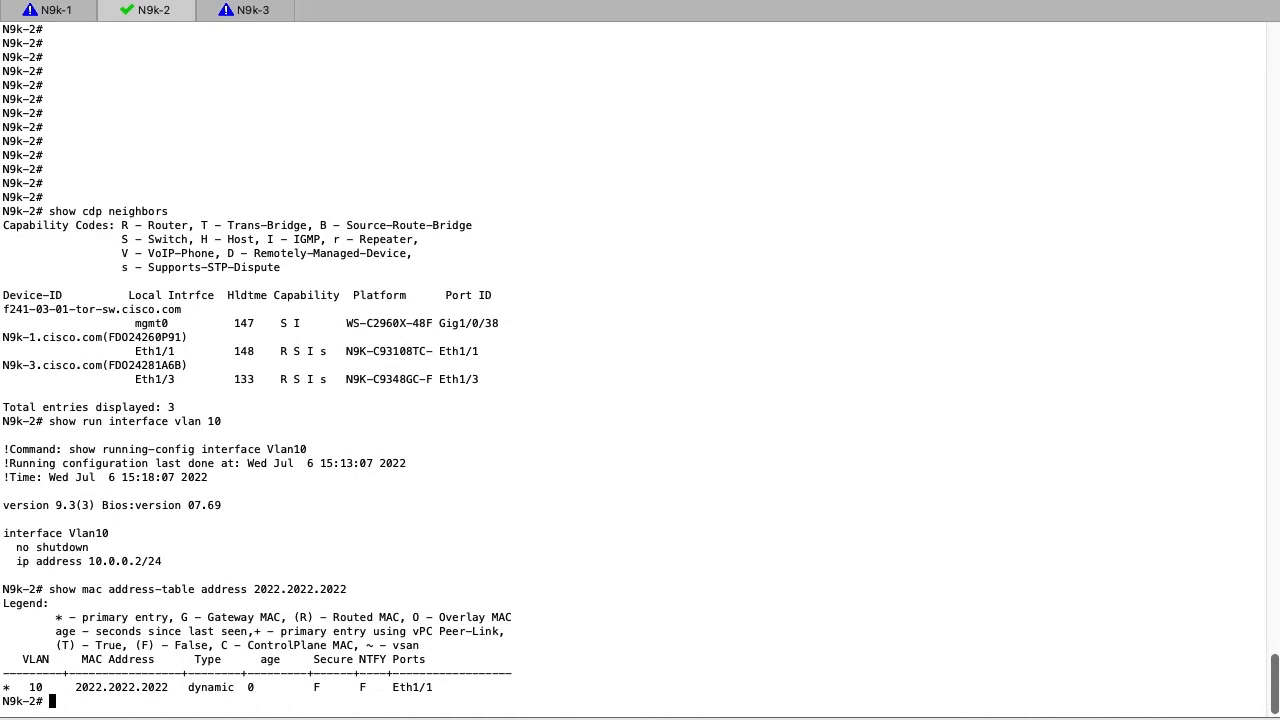
{"action": "type", "text": "show logging logfile | last 10"}
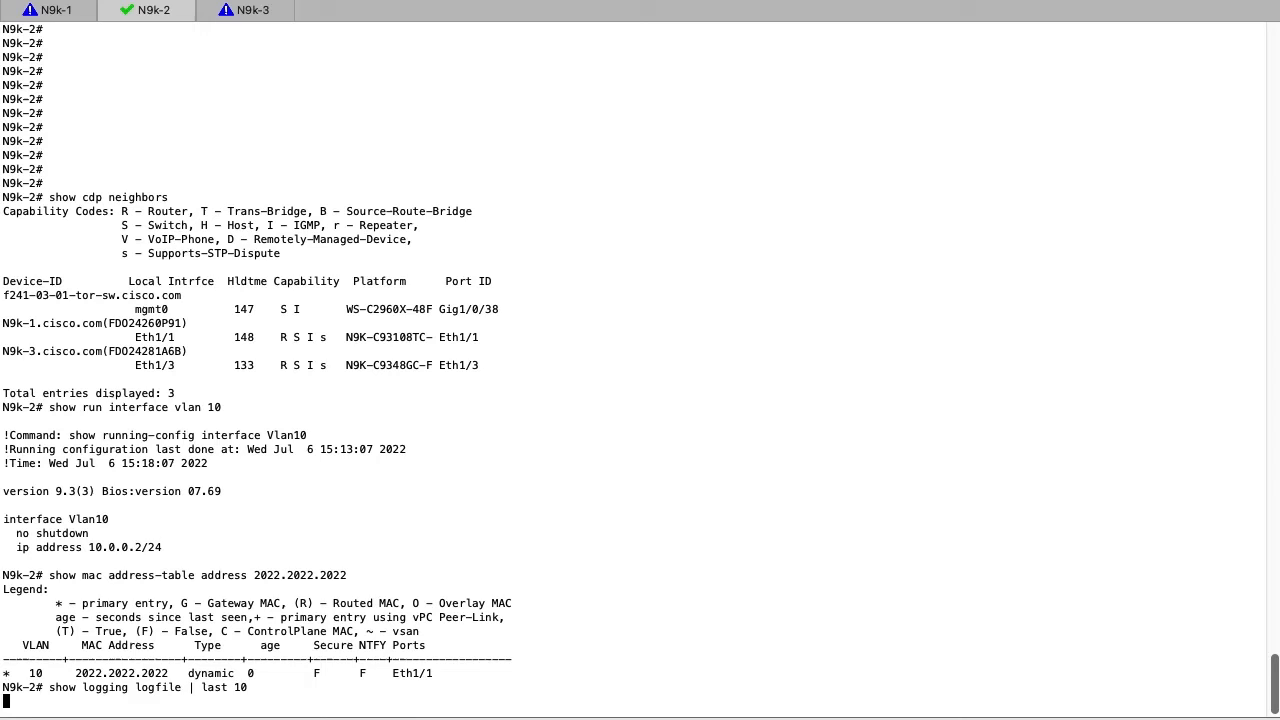
{"action": "key", "text": "Return"}
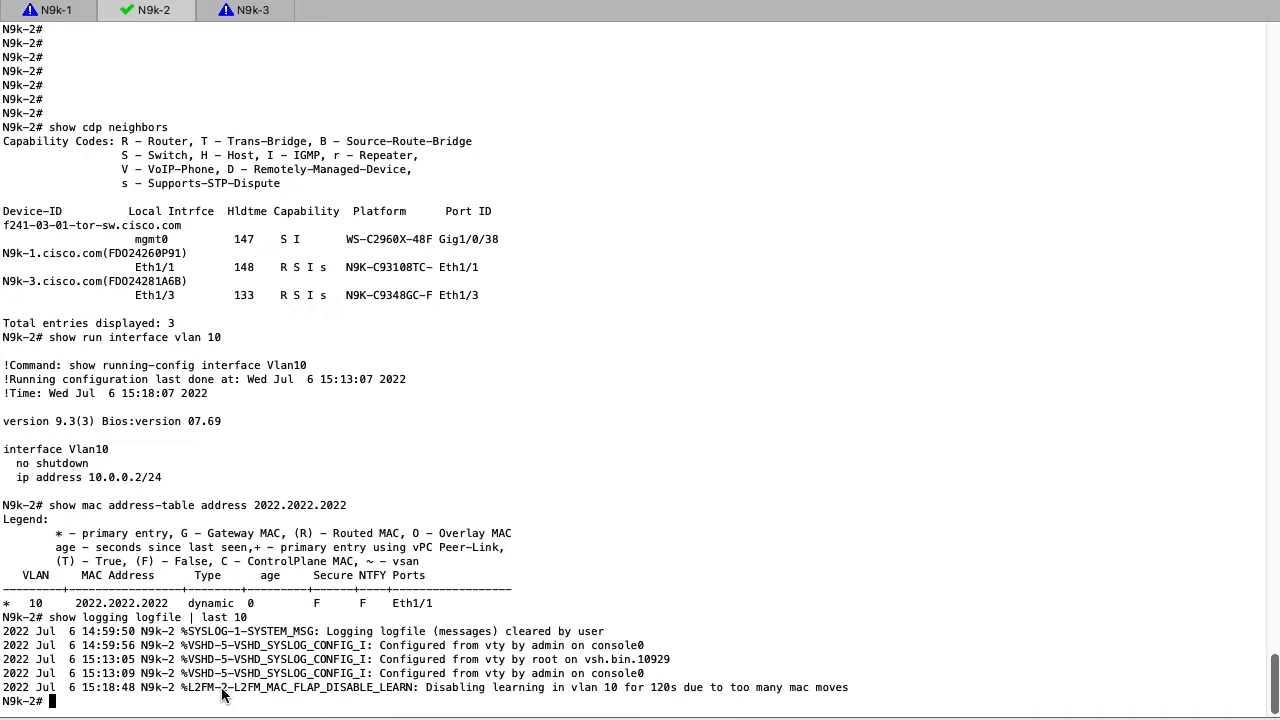
{"action": "mouse_move", "coordinate": [228, 692]}
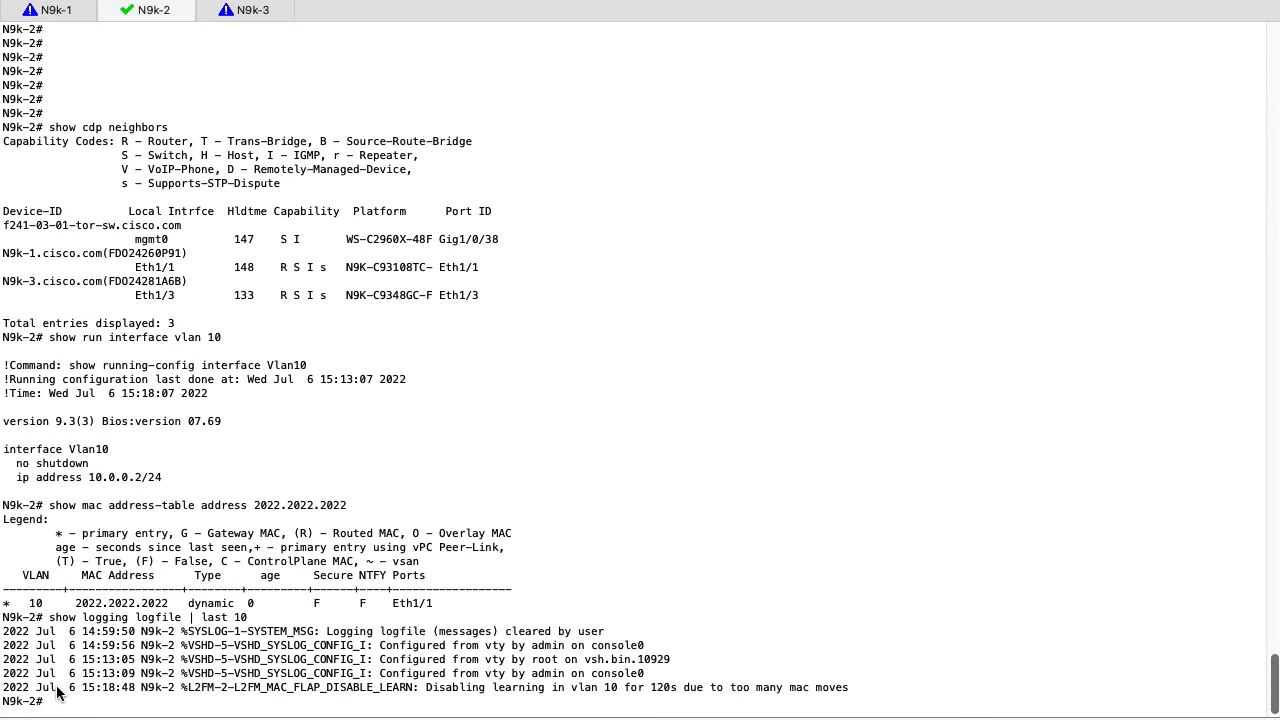
{"action": "type", "text": "show logging info | i i severity|l2fm"}
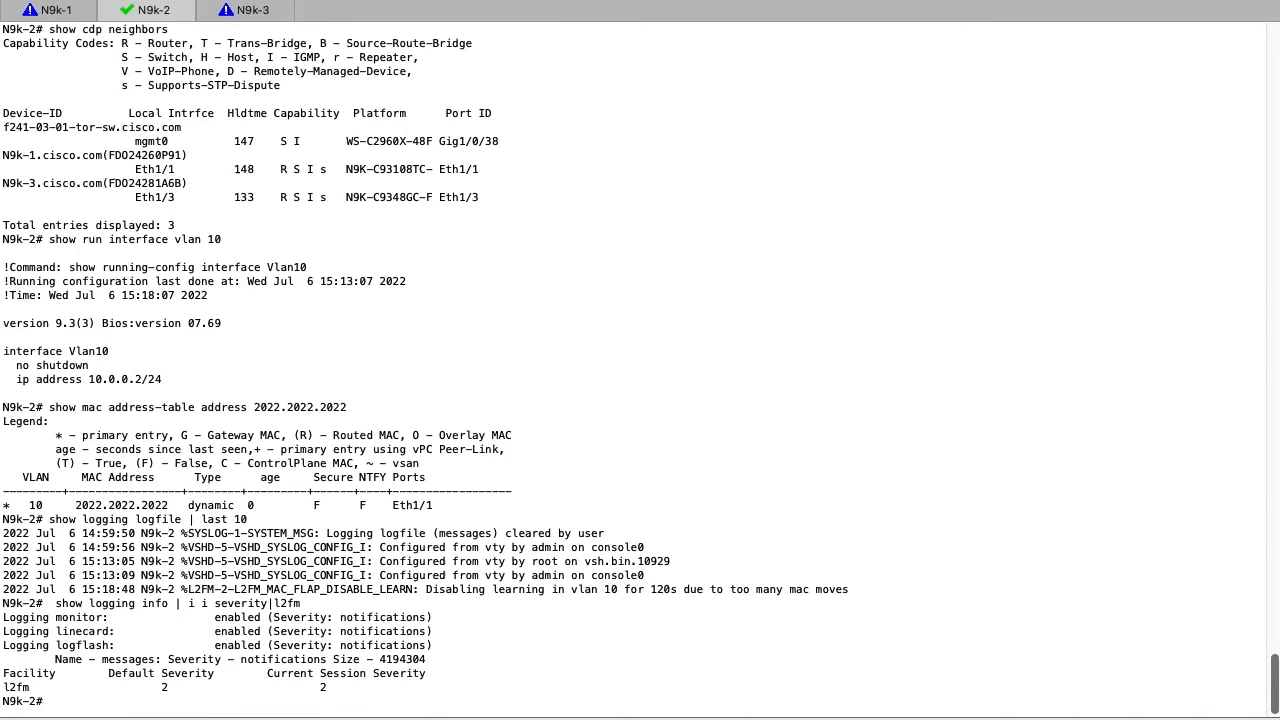
{"action": "mouse_move", "coordinate": [212, 614]}
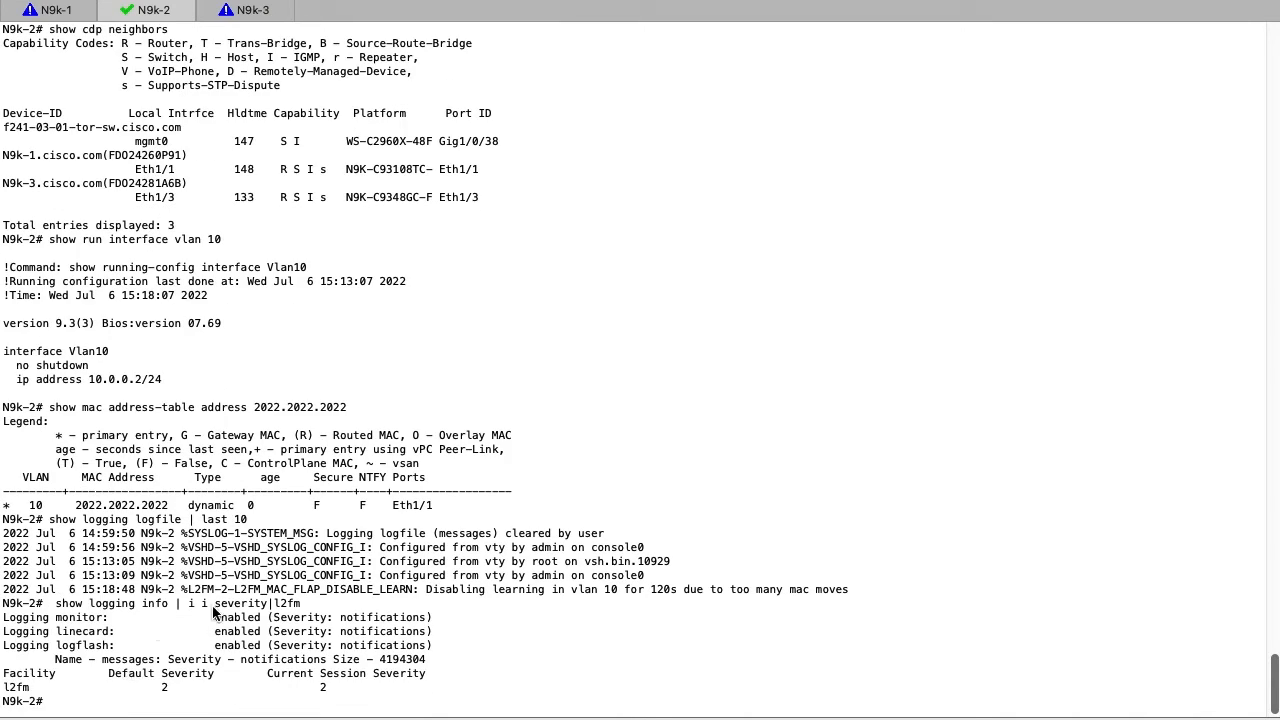
Step: Review l2fm logging severity, then run the internal l2fm l2dbg macdb lookup for 2022.2022.2022
{"action": "double_click", "coordinate": [16, 688]}
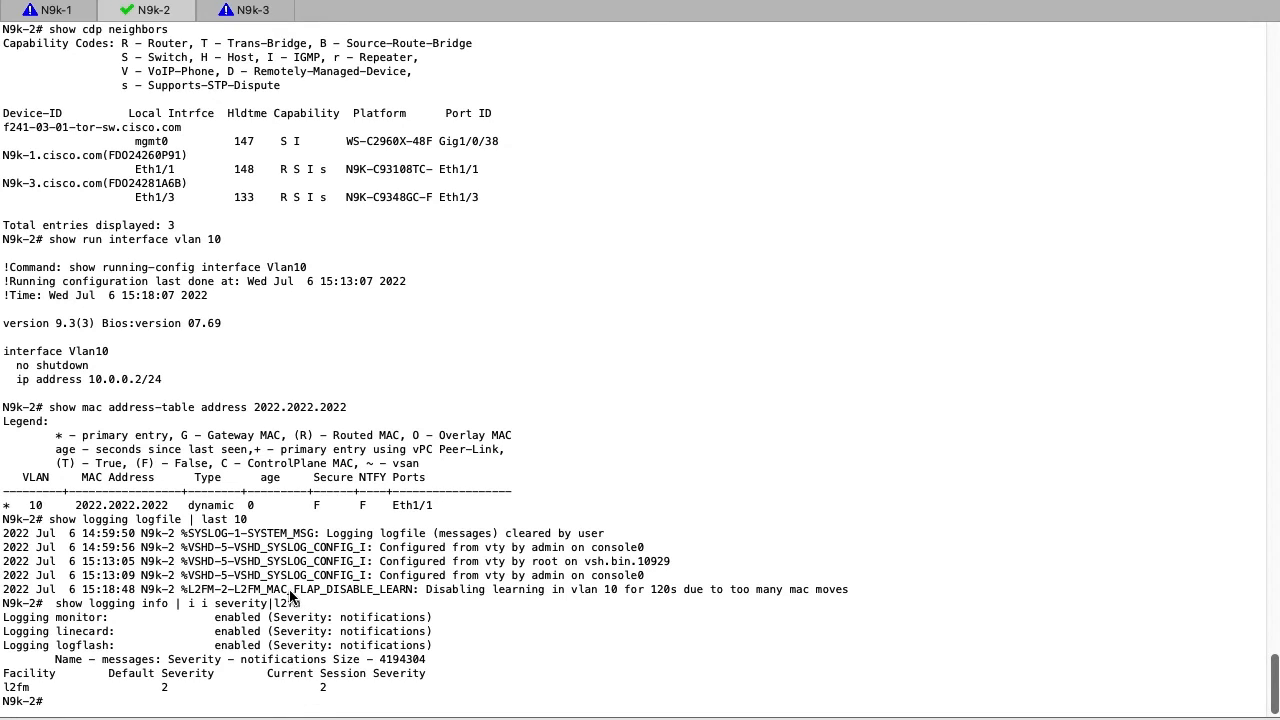
{"action": "mouse_move", "coordinate": [262, 596]}
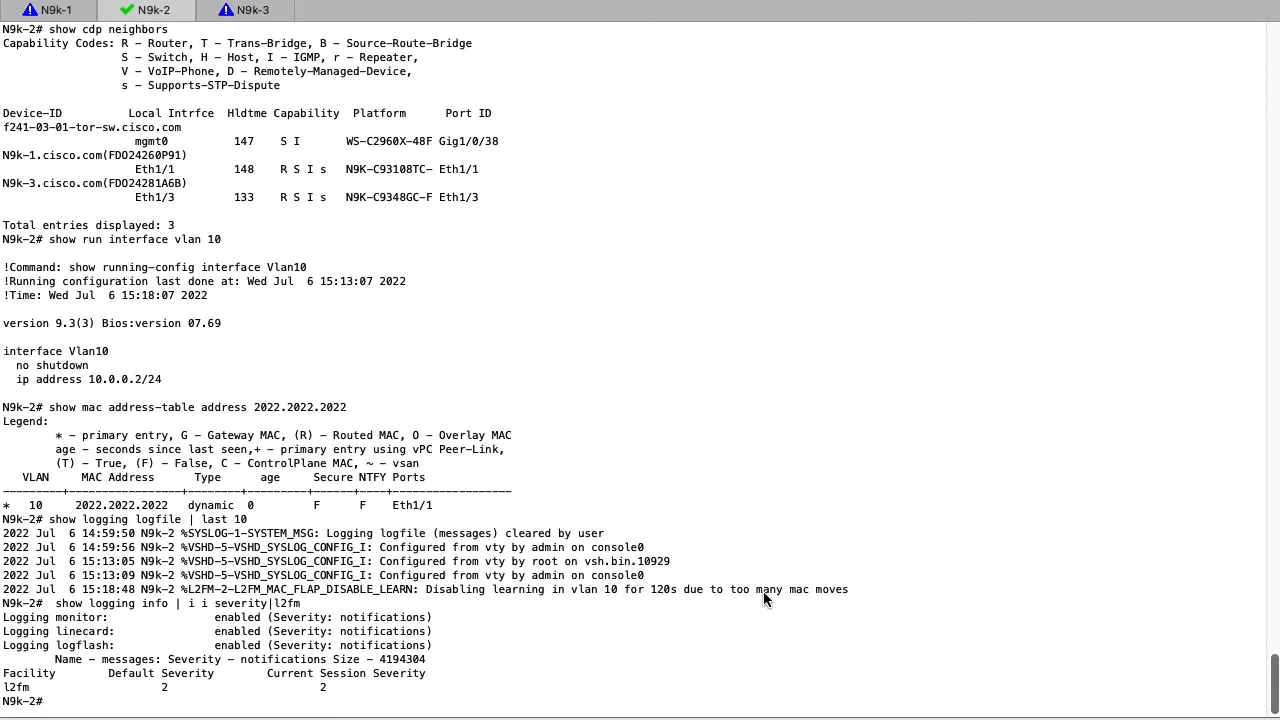
{"action": "mouse_move", "coordinate": [164, 710]}
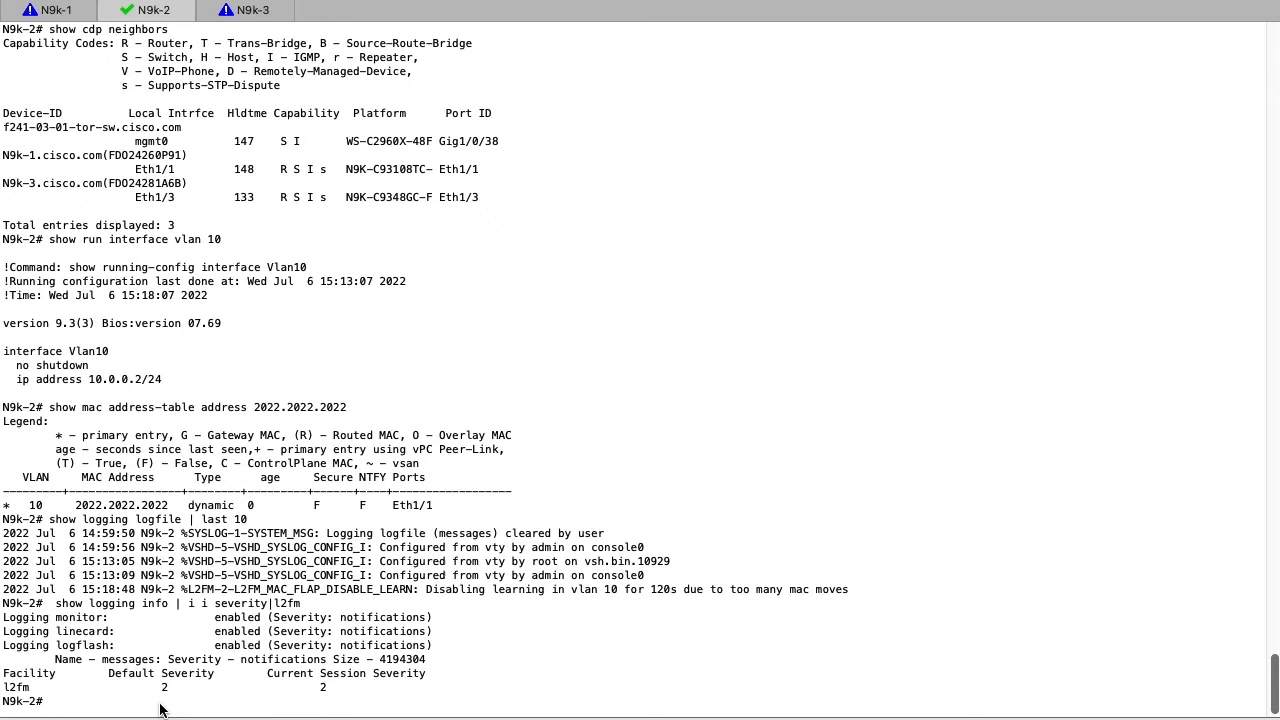
{"action": "double_click", "coordinate": [596, 588]}
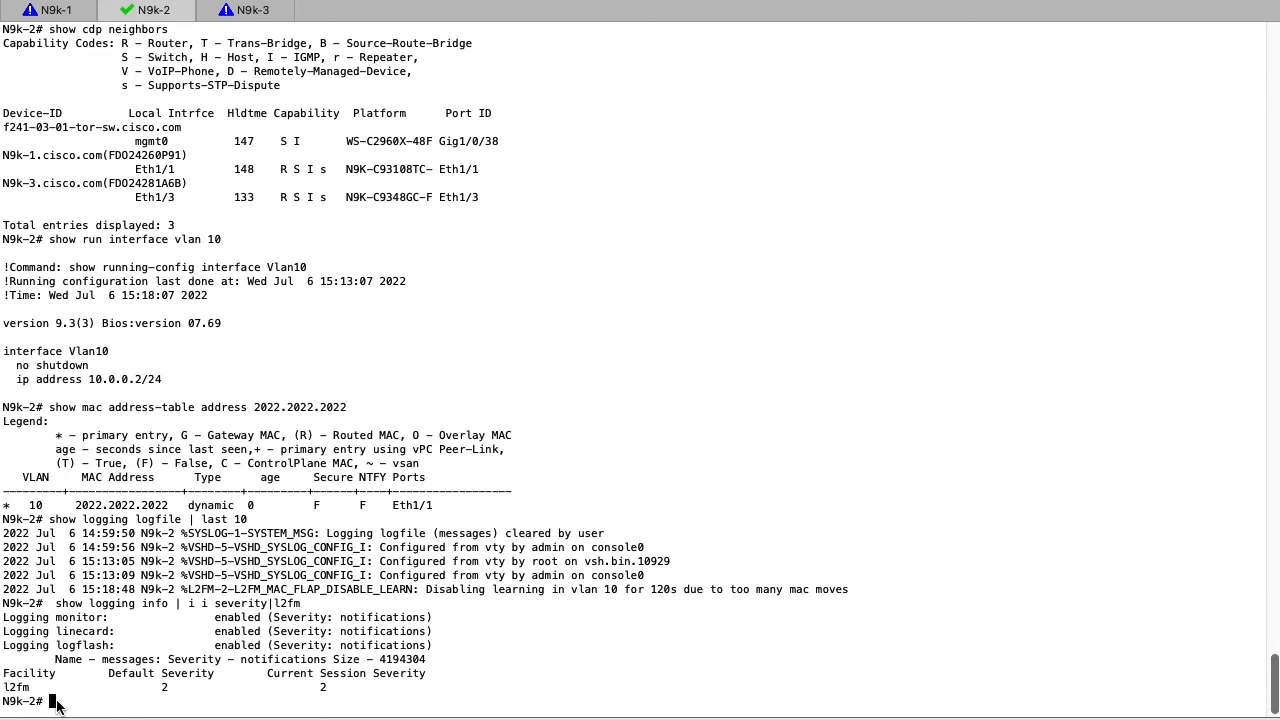
{"action": "type", "text": "show system internal l2fm l2dbg macdb address 2022.2022.2022"}
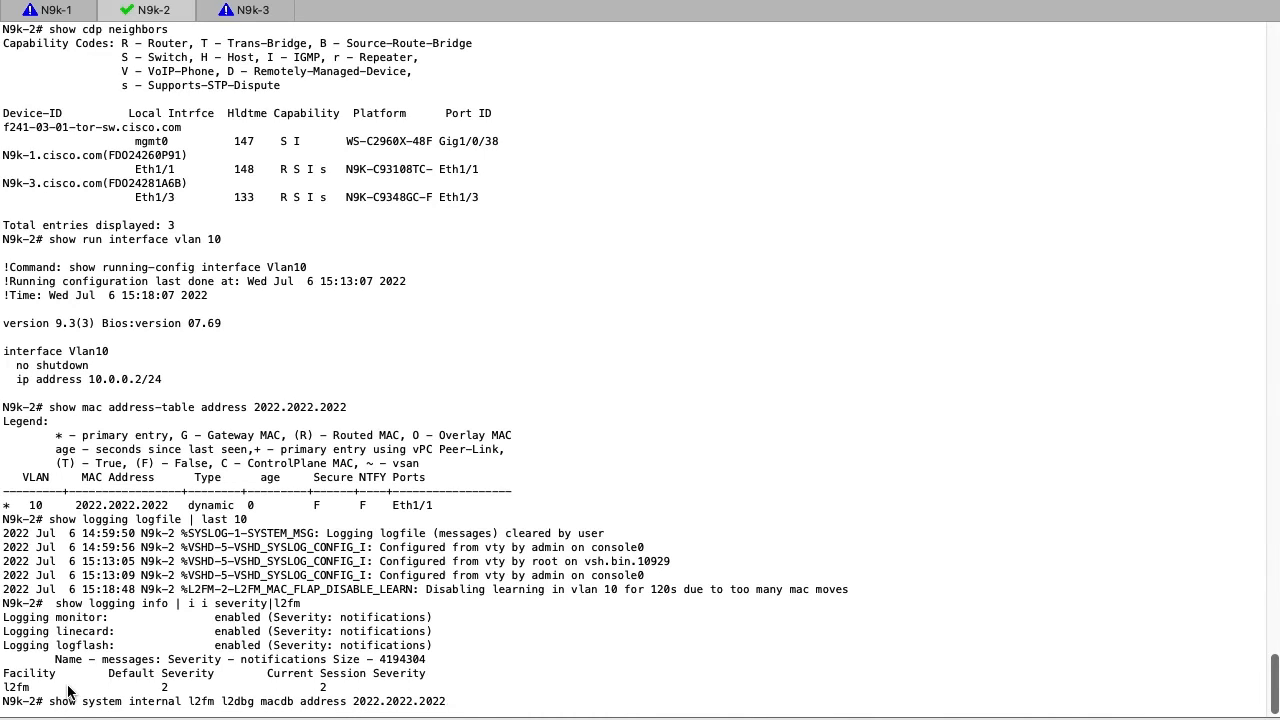
{"action": "scroll", "scroll_direction": "down", "scroll_amount": 3}
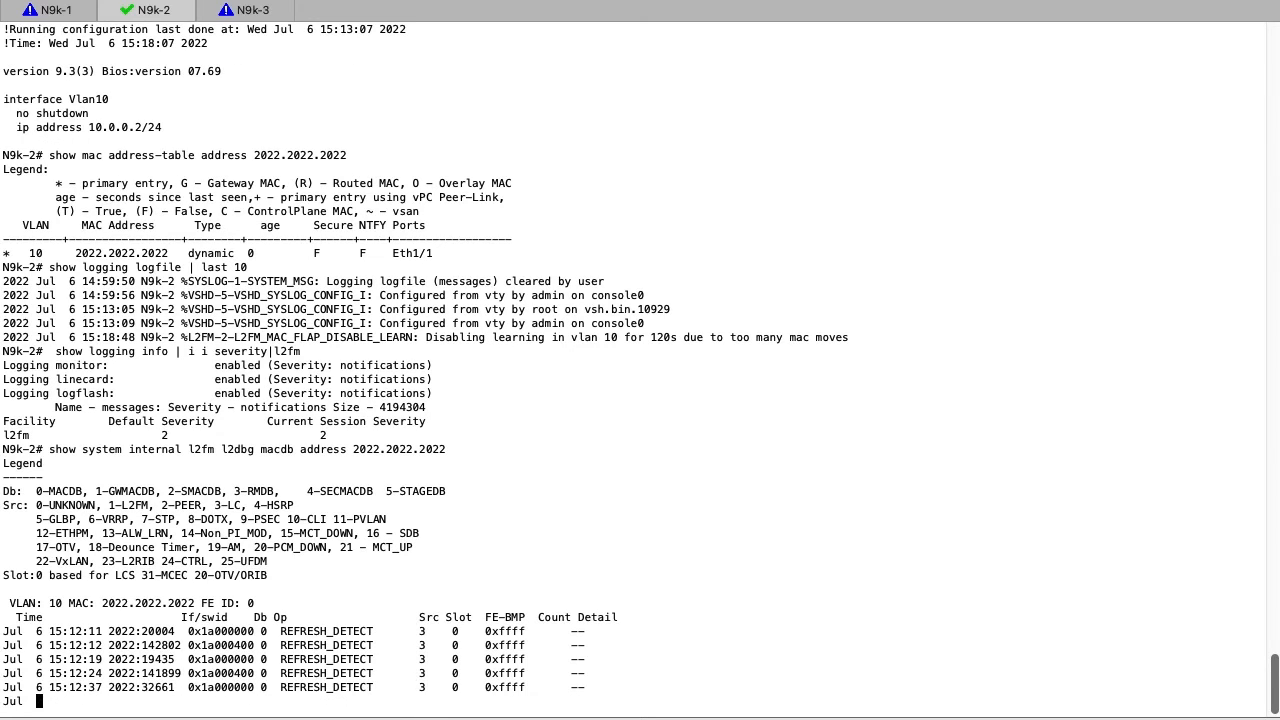
Step: Scroll through the hardware-mappings output resolving the ifindexes to Eth1/1 and Eth1/3
{"action": "scroll", "scroll_direction": "down", "scroll_amount": 3}
{"action": "type", "text": "show interface hardware-mappings | include Name|1a000400|1a000000"}
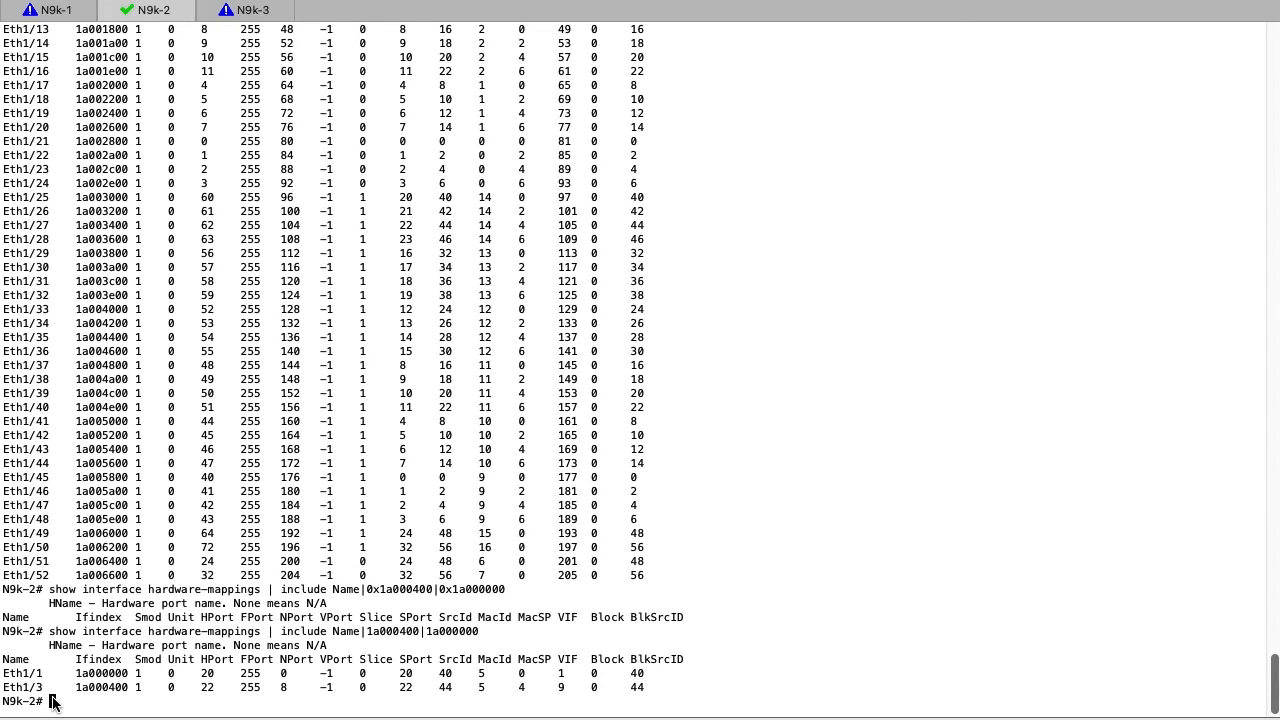
Step: In config mode set 'logging level l2fm 5', exit, and review the log showing the MAC moving between Eth1/1 and Eth1/3
{"action": "type", "text": "conf t"}
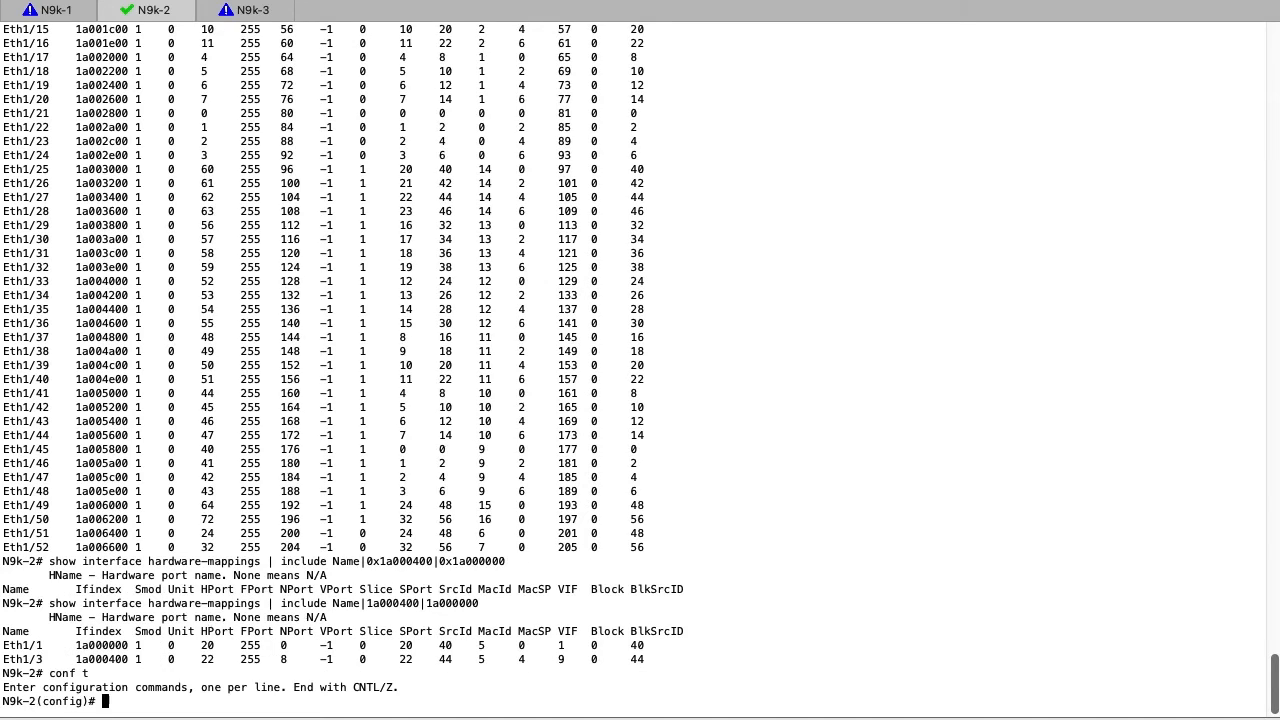
{"action": "type", "text": "logging"}
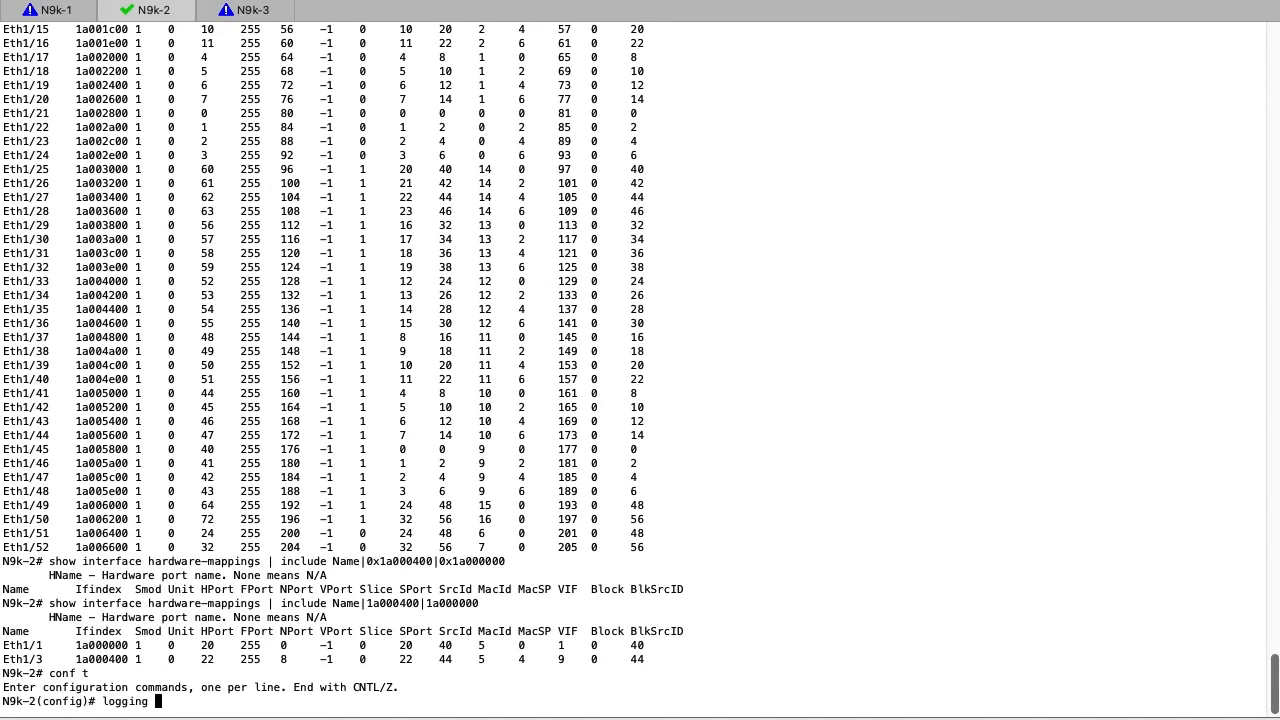
{"action": "type", "text": "level l"}
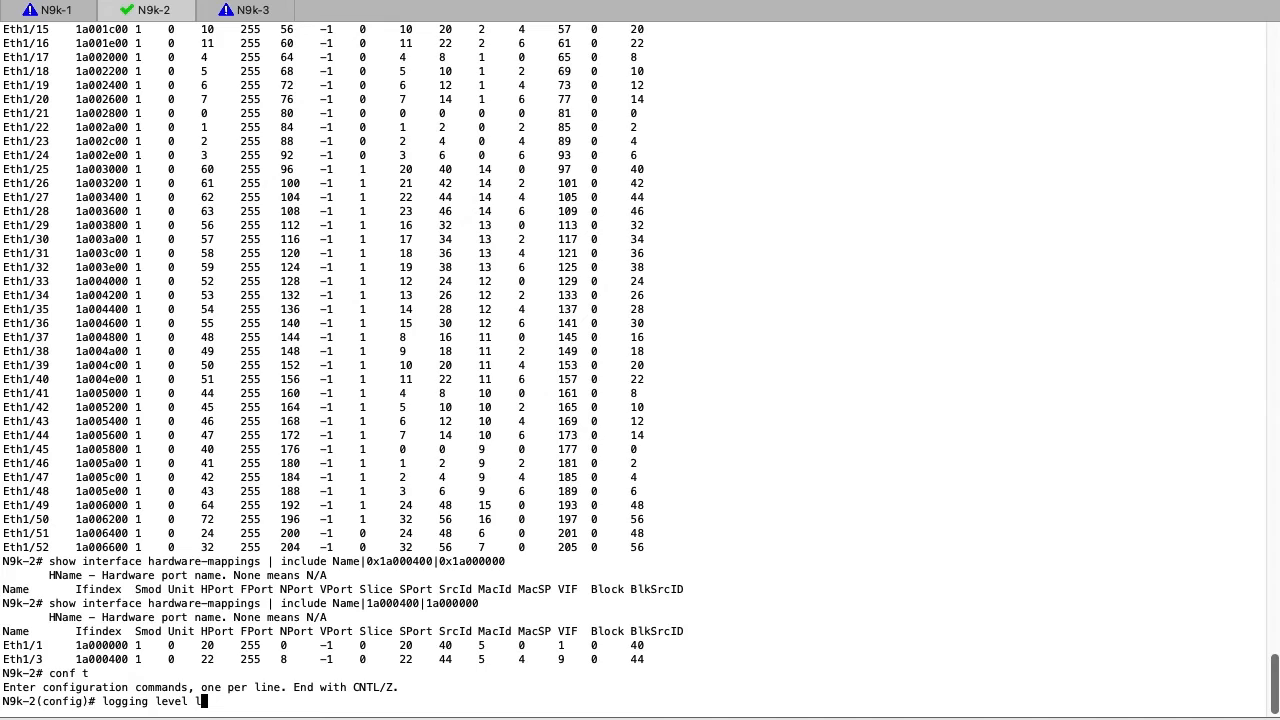
{"action": "type", "text": "2fm"}
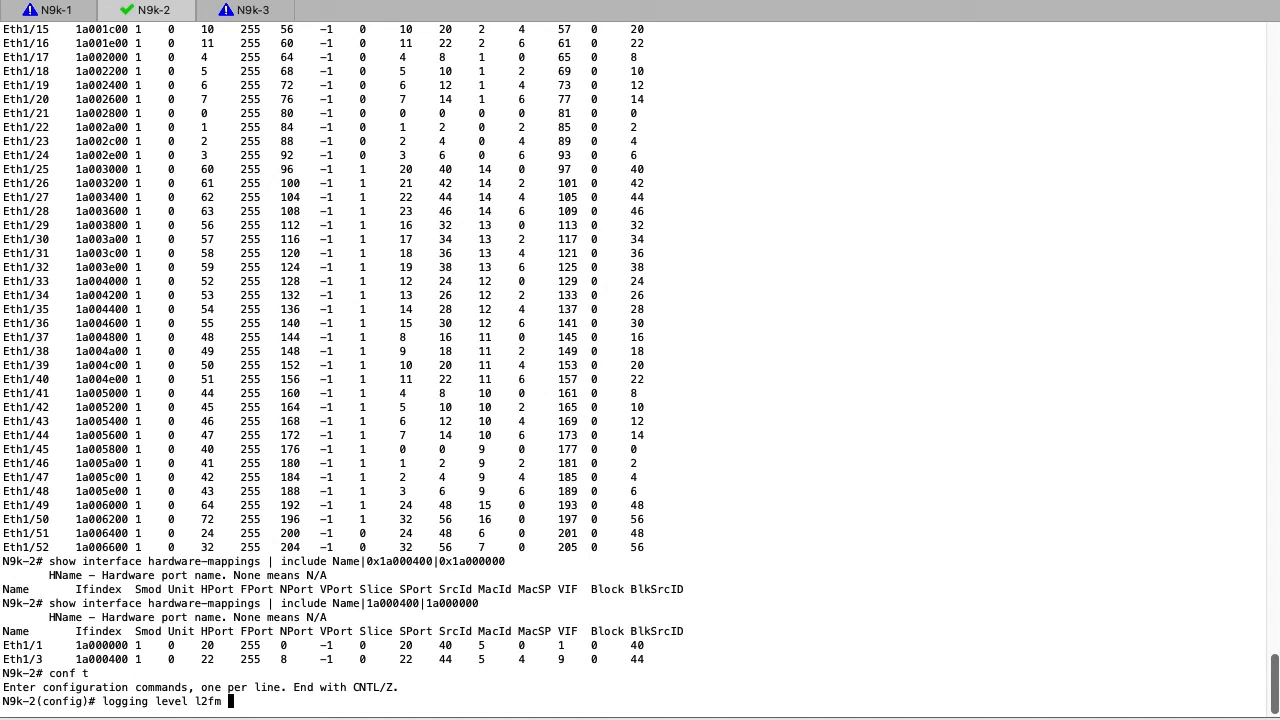
{"action": "type", "text": "5"}
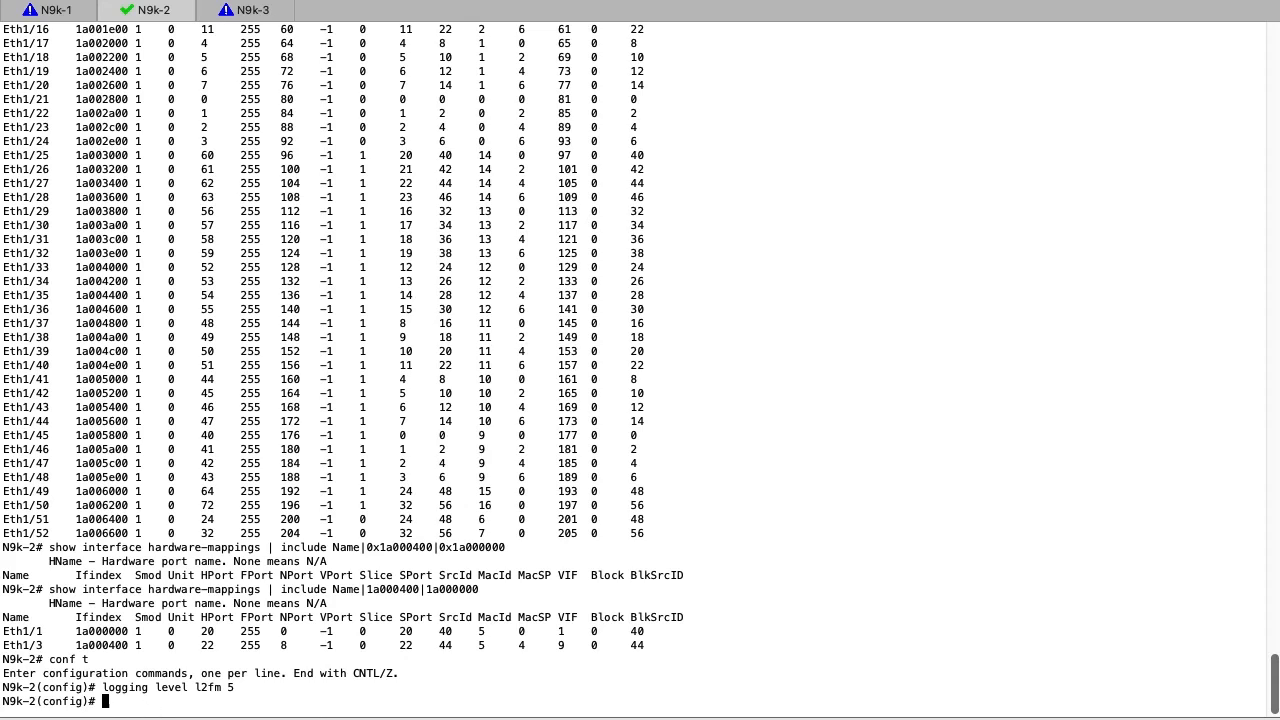
{"action": "type", "text": "exit"}
{"action": "type", "text": "show logging logfile | last 10"}
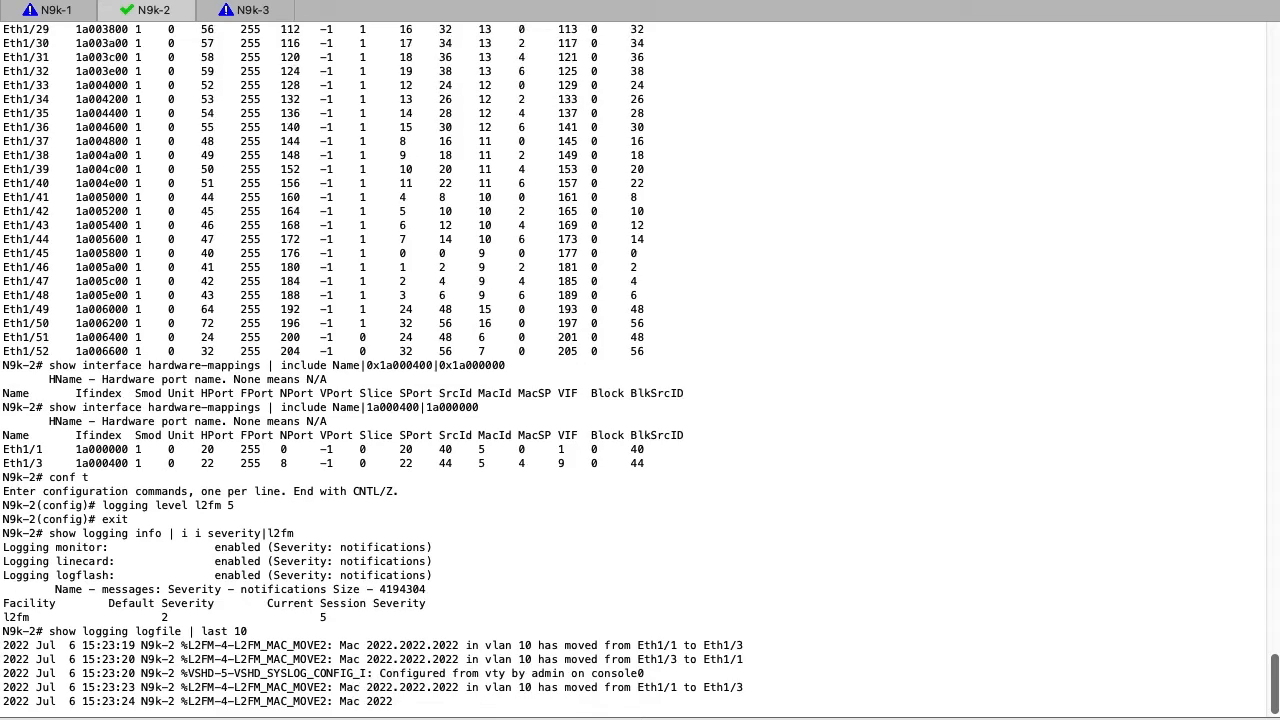
{"action": "scroll", "scroll_direction": "down", "scroll_amount": 3}
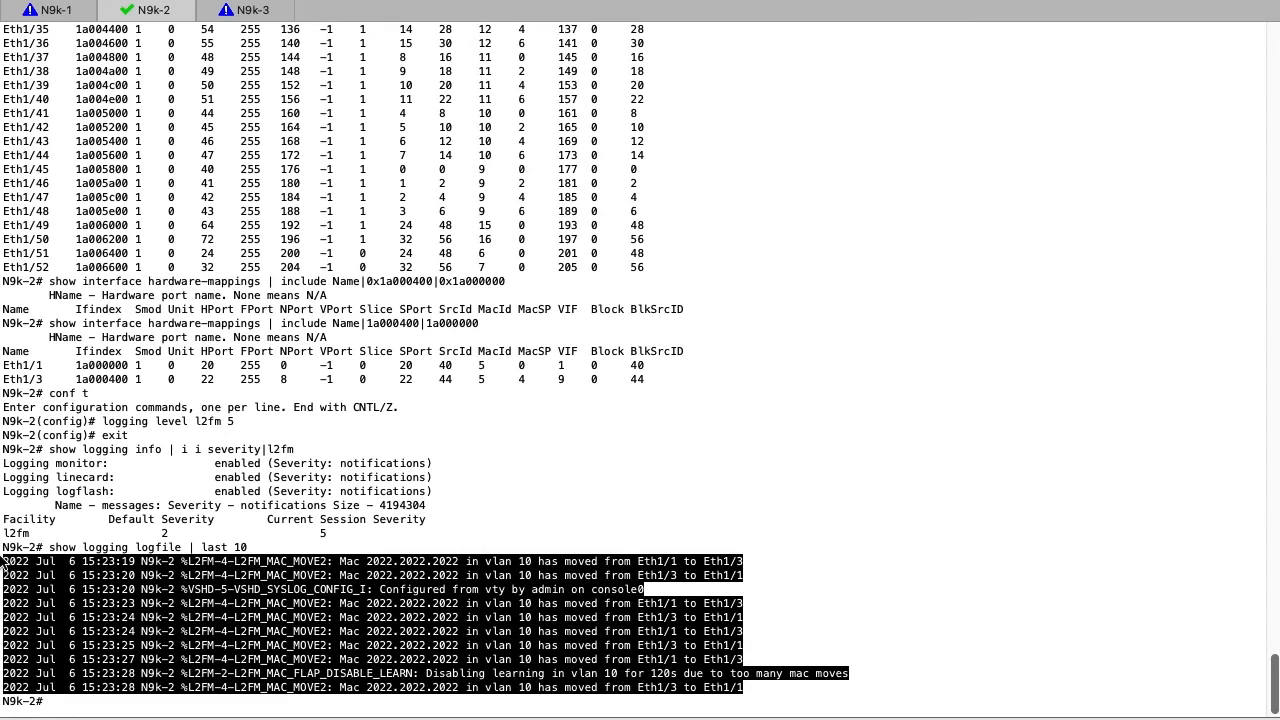
Step: On N9k-1 enter interface vlan 10 configuration and show its running config with the static MAC
{"action": "left_click", "coordinate": [40, 10]}
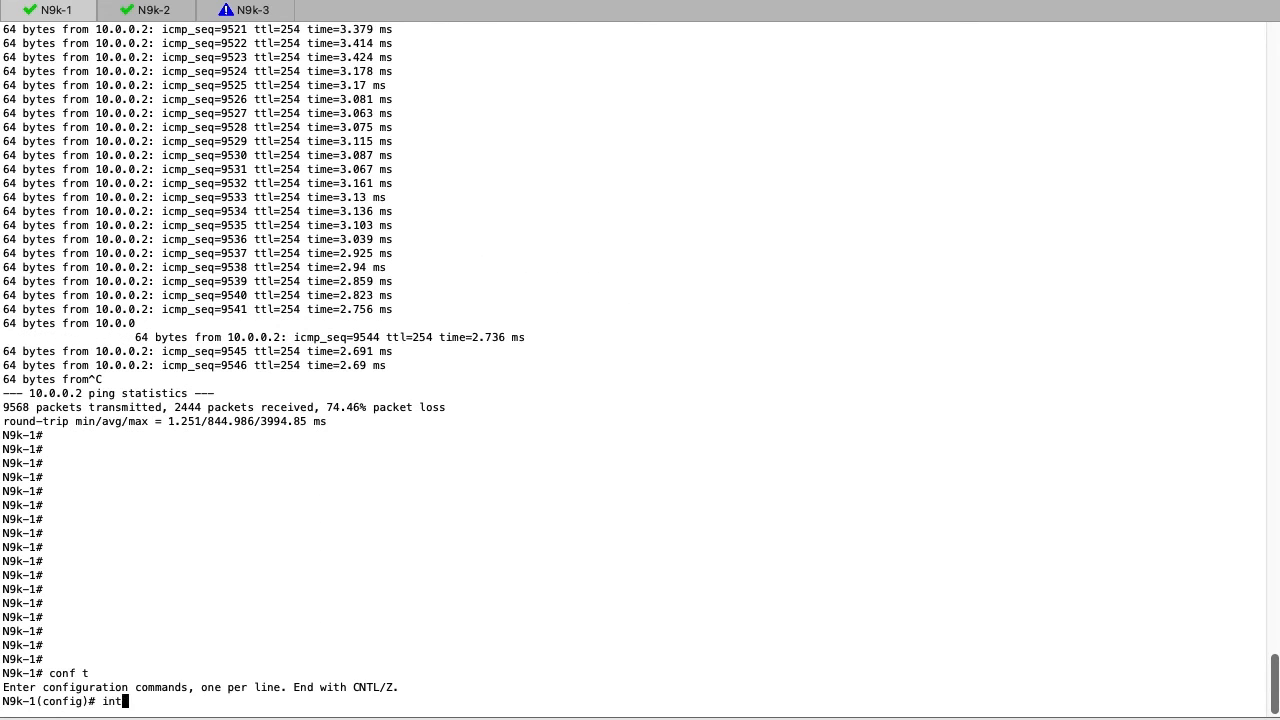
{"action": "type", "text": "erface v"}
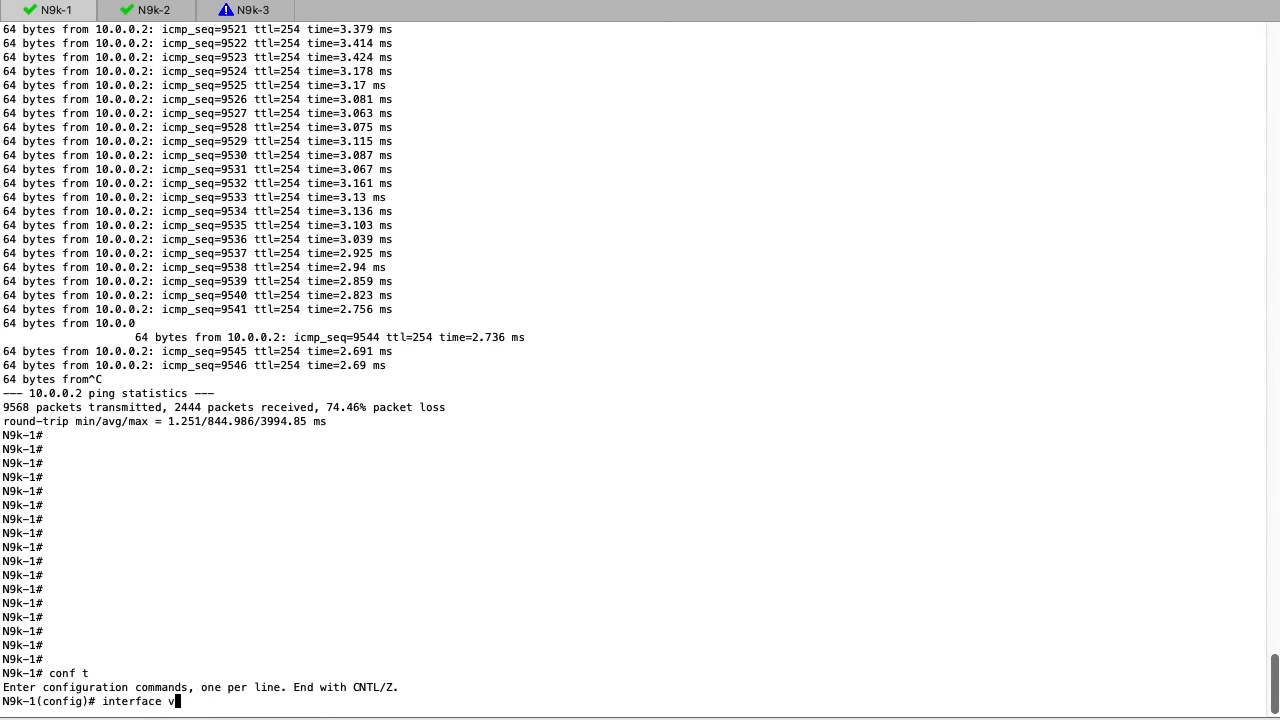
{"action": "type", "text": "lan 10"}
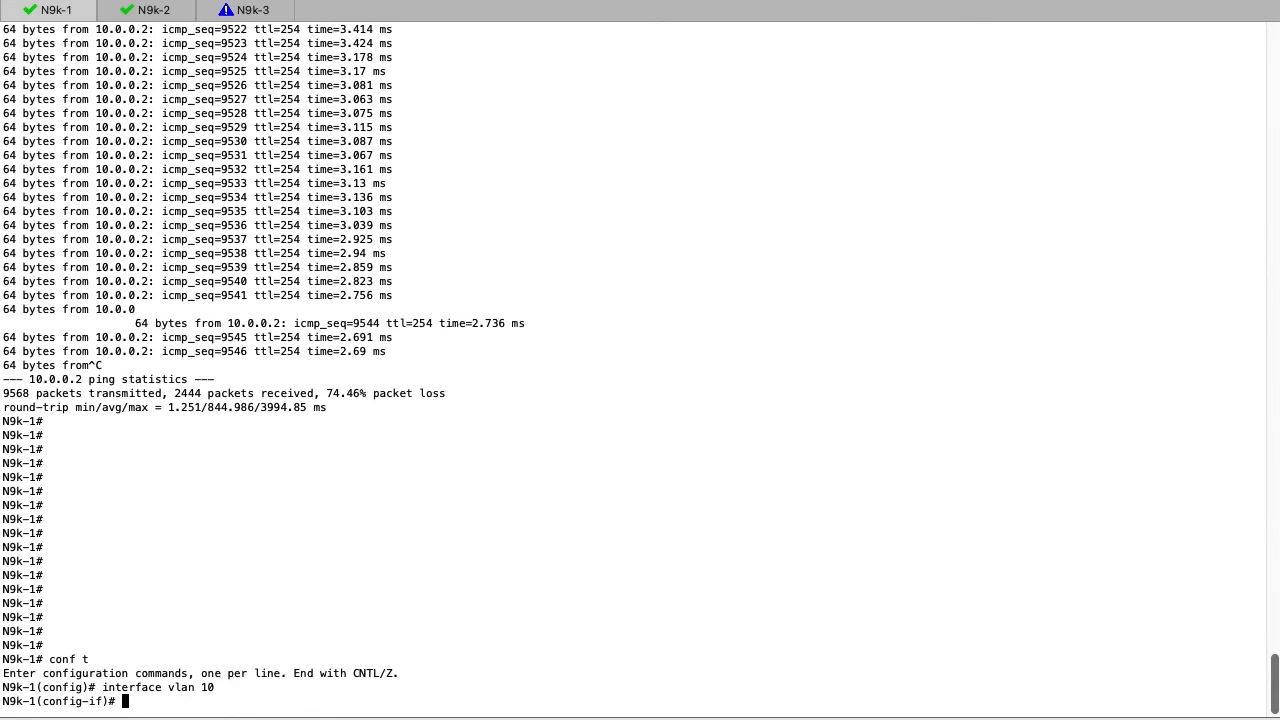
{"action": "type", "text": "show run int vlan 10"}
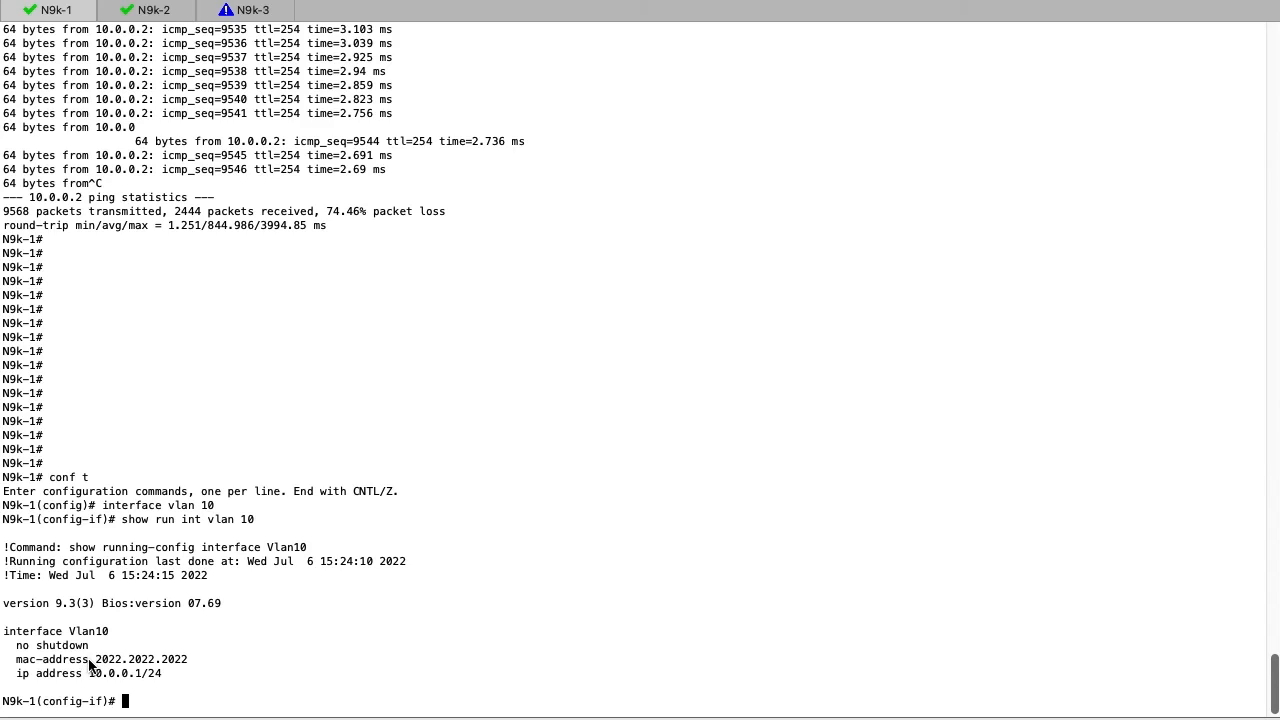
{"action": "double_click", "coordinate": [52, 660]}
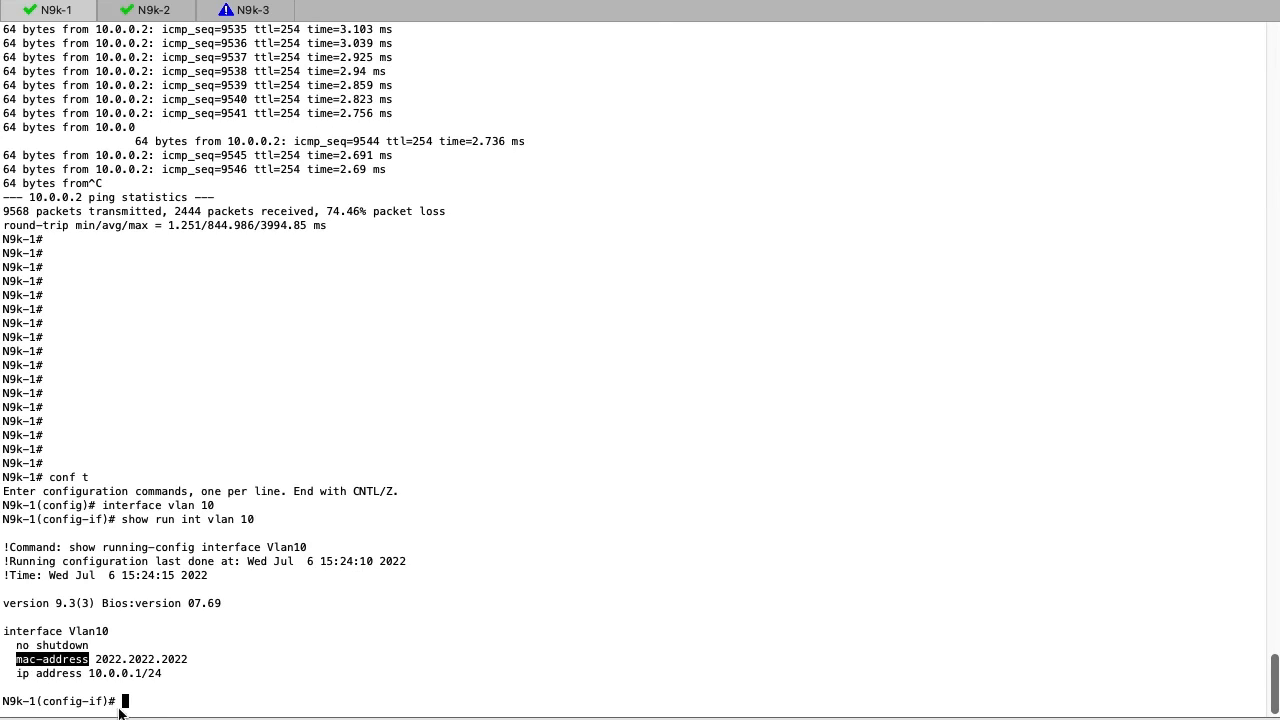
Step: Assign Vlan10 the unique MAC 'mac-address 2022.2022.2021', then return to N9k-2
{"action": "type", "text": "mac-address"}
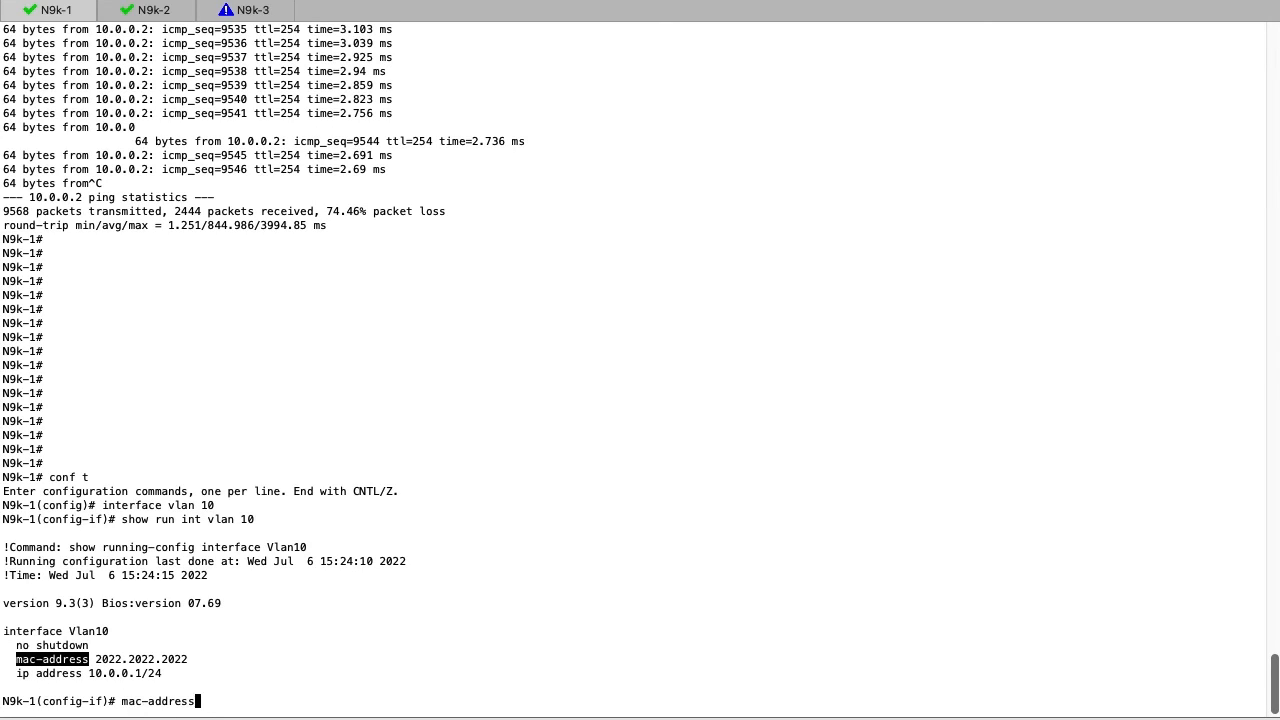
{"action": "type", "text": "2022"}
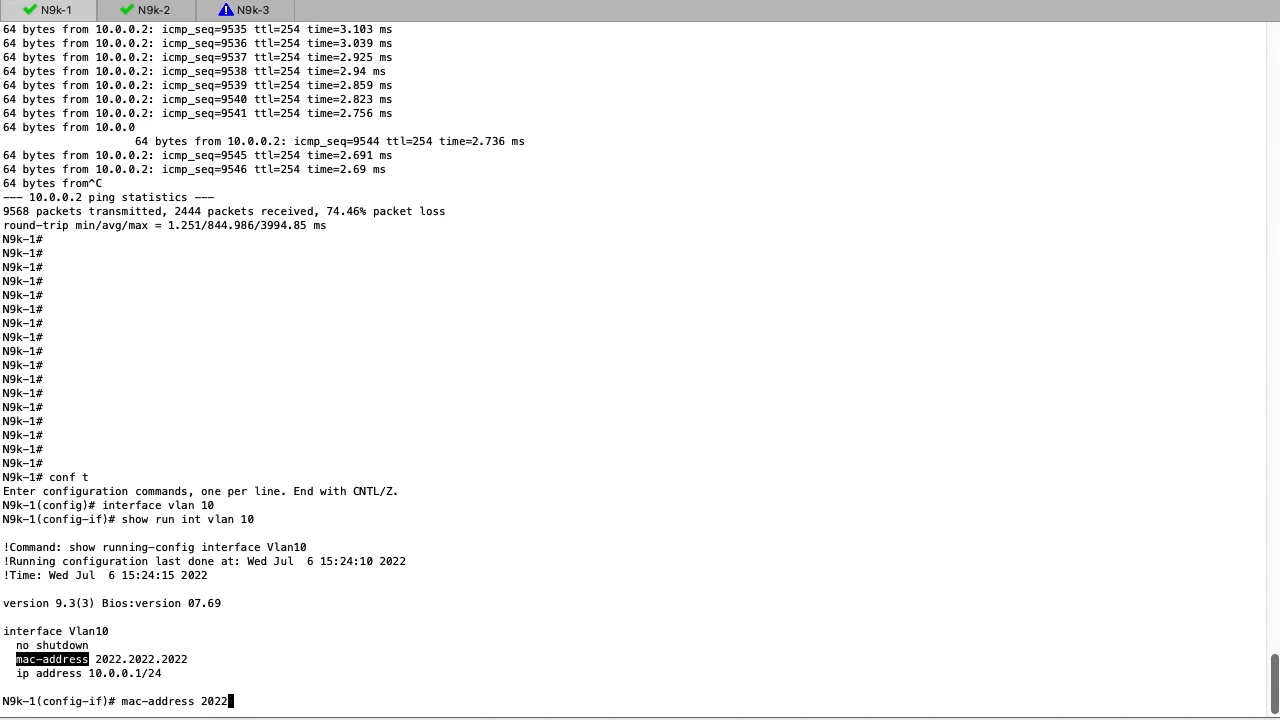
{"action": "type", "text": ".2022.2"}
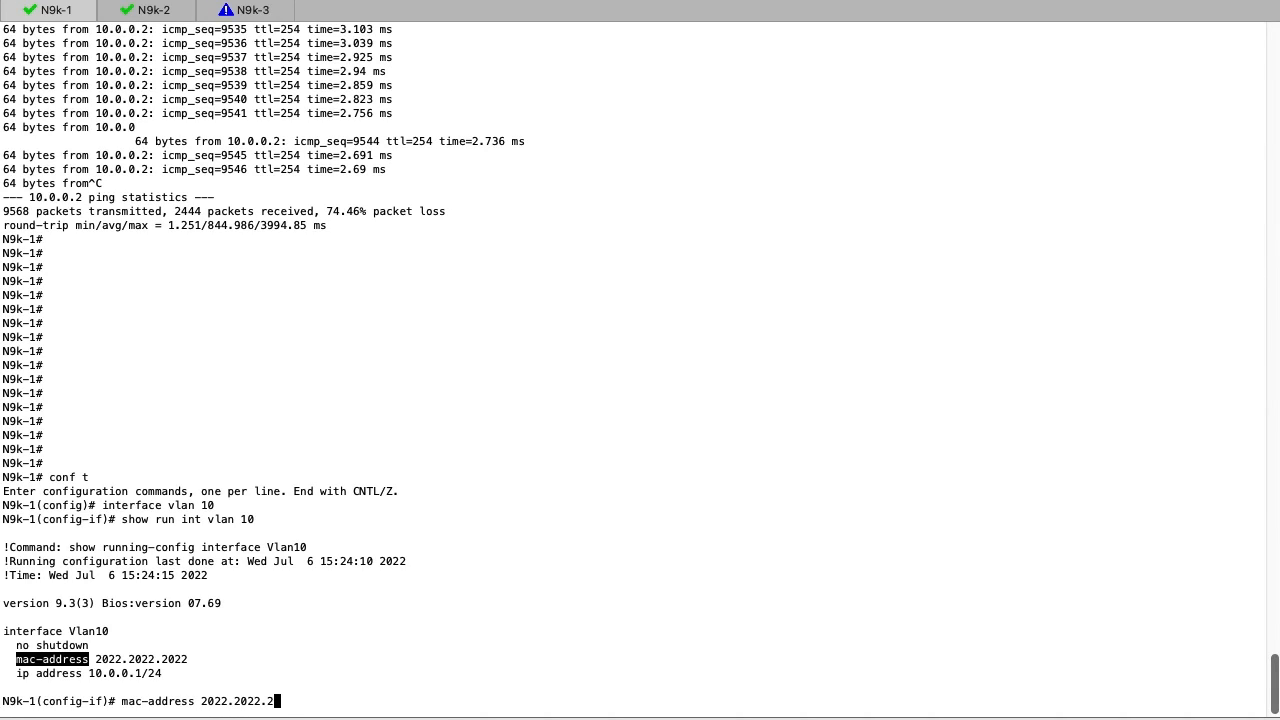
{"action": "type", "text": "1"}
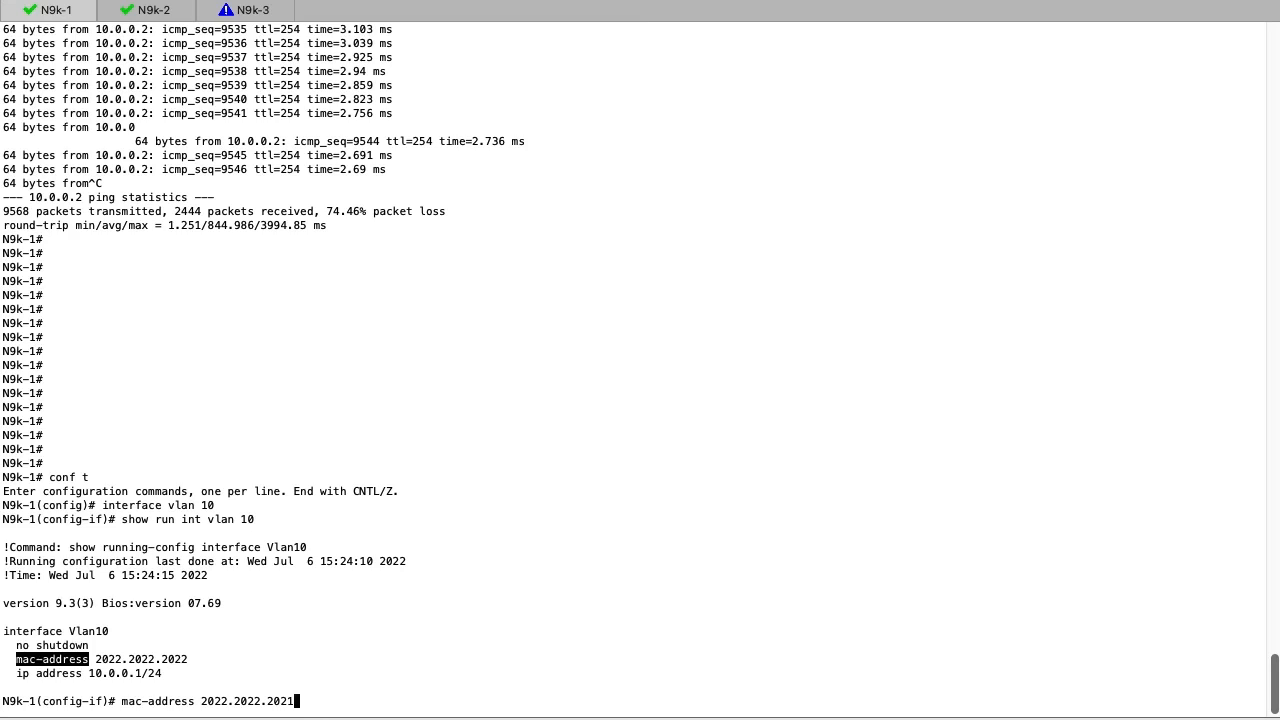
{"action": "left_click", "coordinate": [146, 10]}
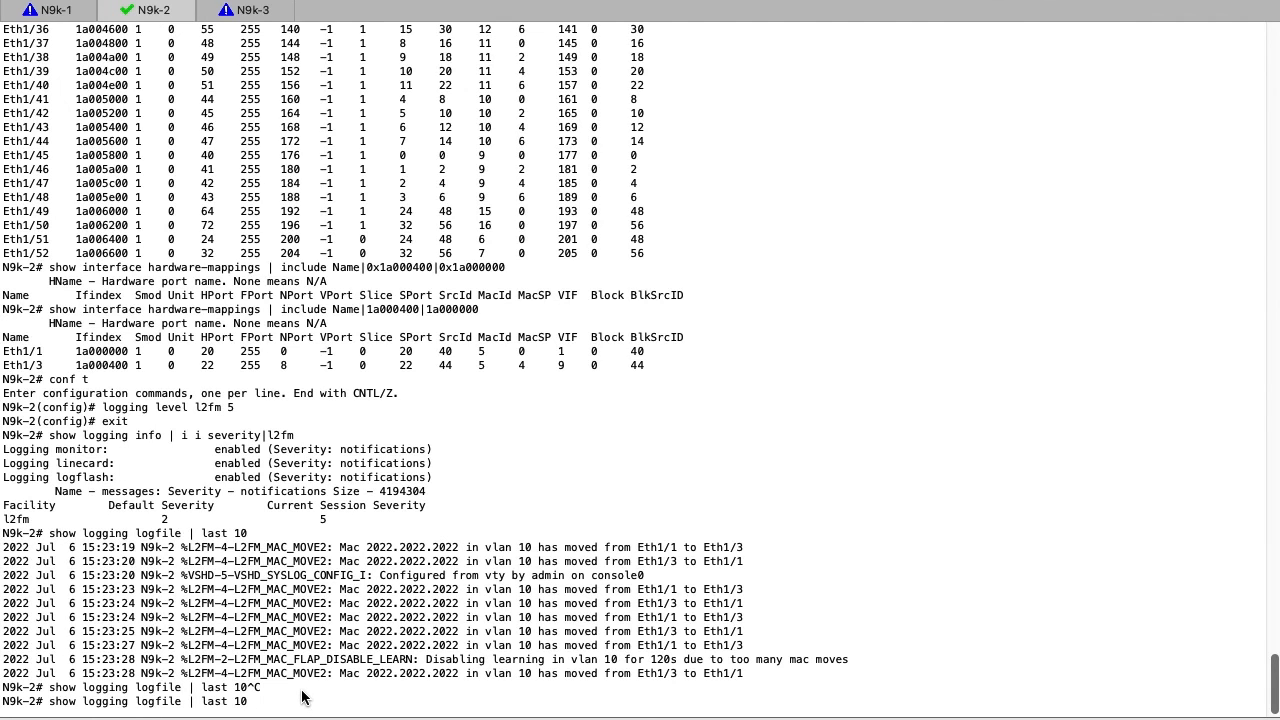
{"action": "mouse_move", "coordinate": [84, 664]}
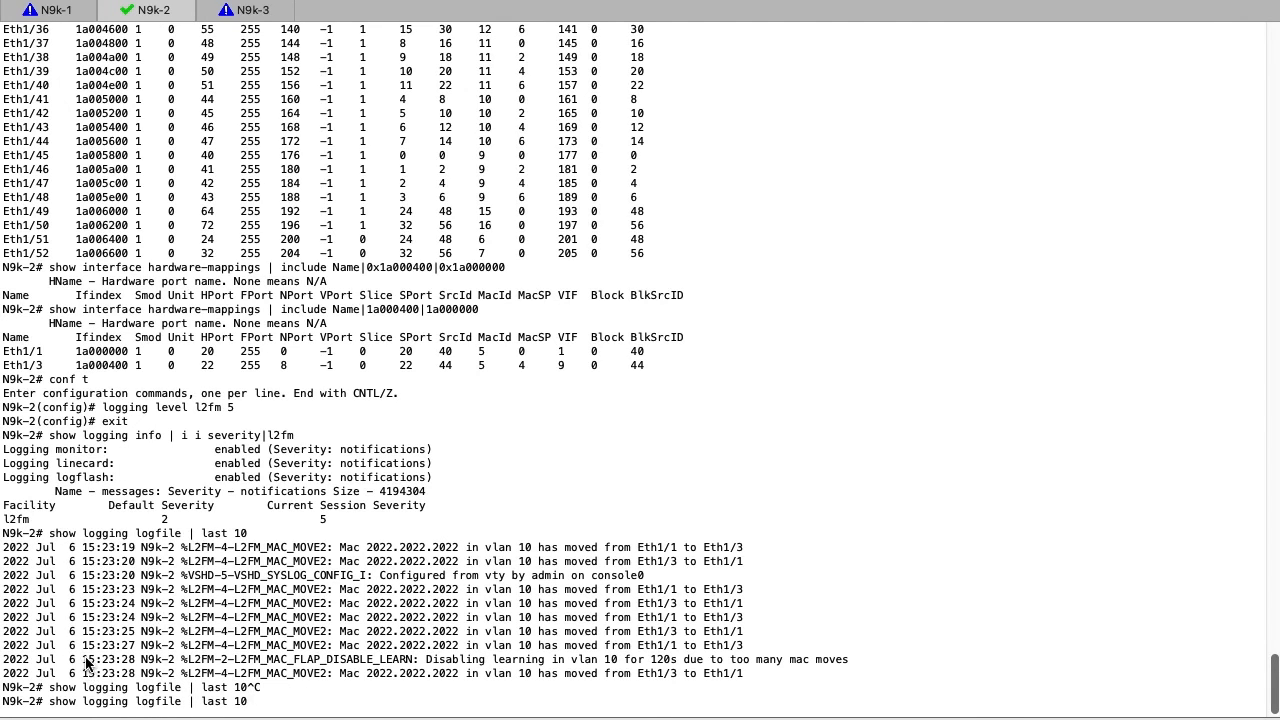
Step: Compare log timestamps showing learning disabled then re-enabled in vlan 10, and start the l2fm severity check
{"action": "double_click", "coordinate": [106, 660]}
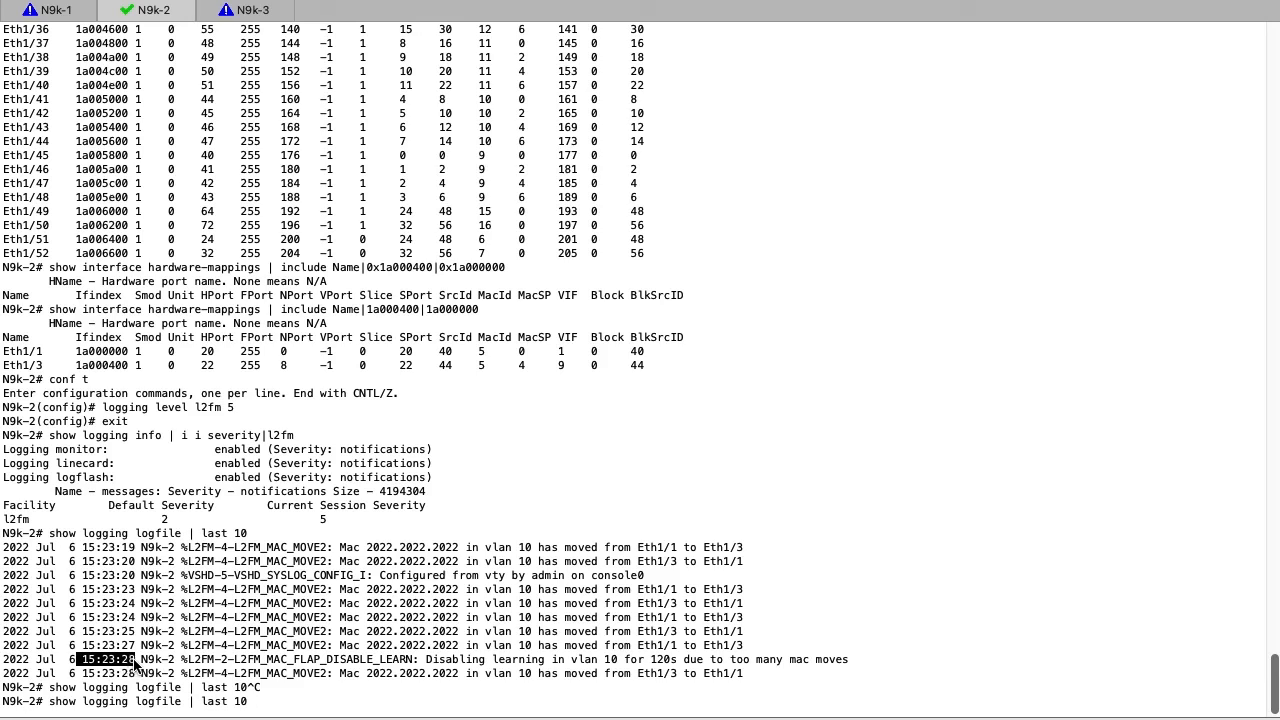
{"action": "scroll", "scroll_direction": "down", "scroll_amount": 3}
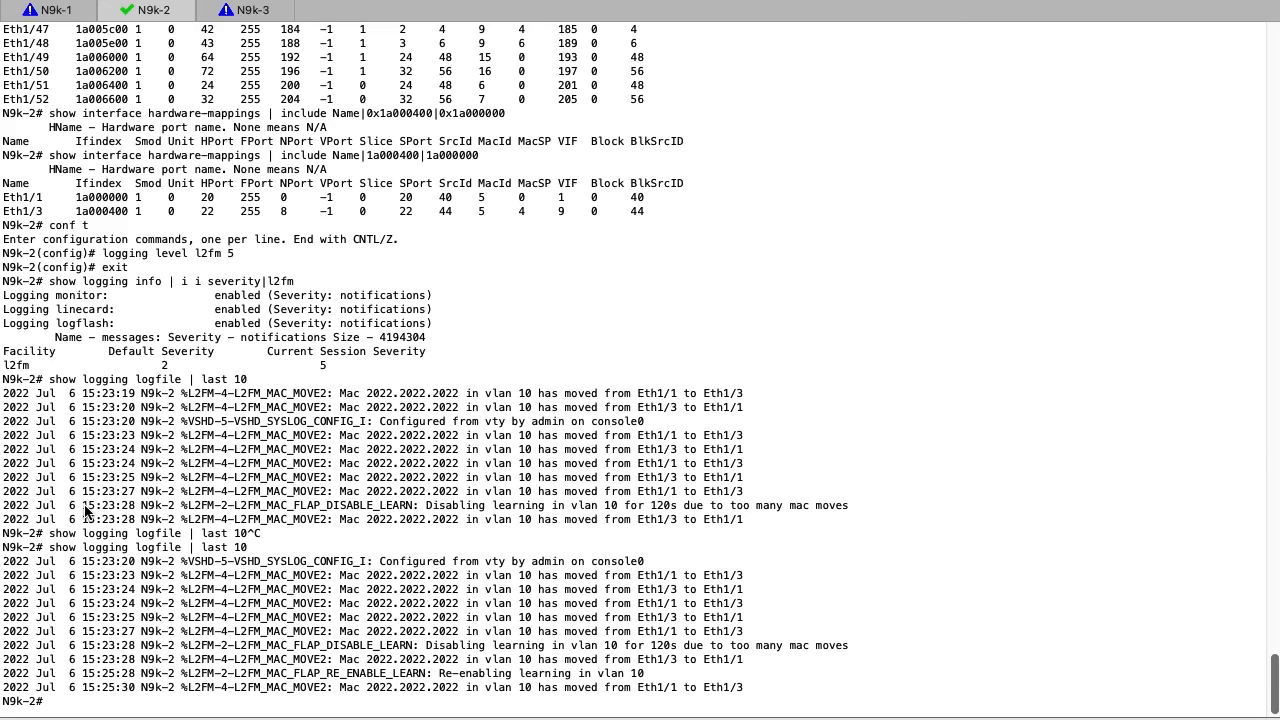
{"action": "double_click", "coordinate": [110, 504]}
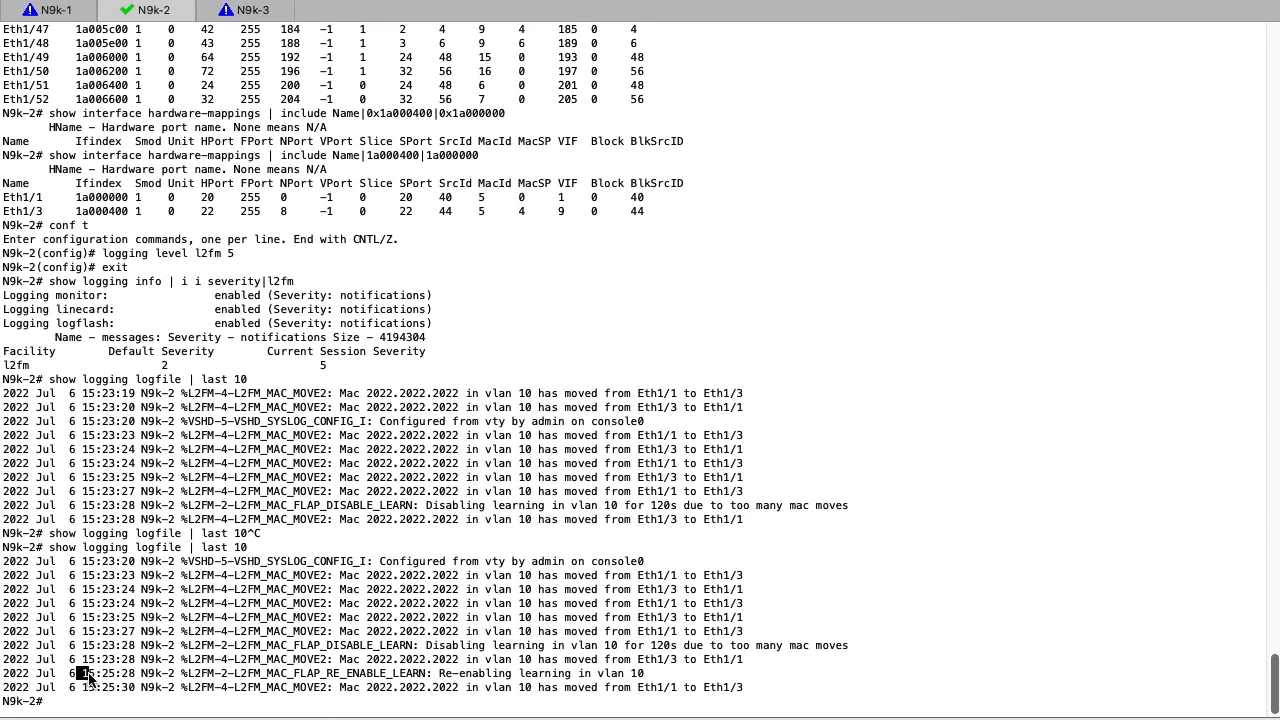
{"action": "type", "text": "show logging info | i i severity|l2fm"}
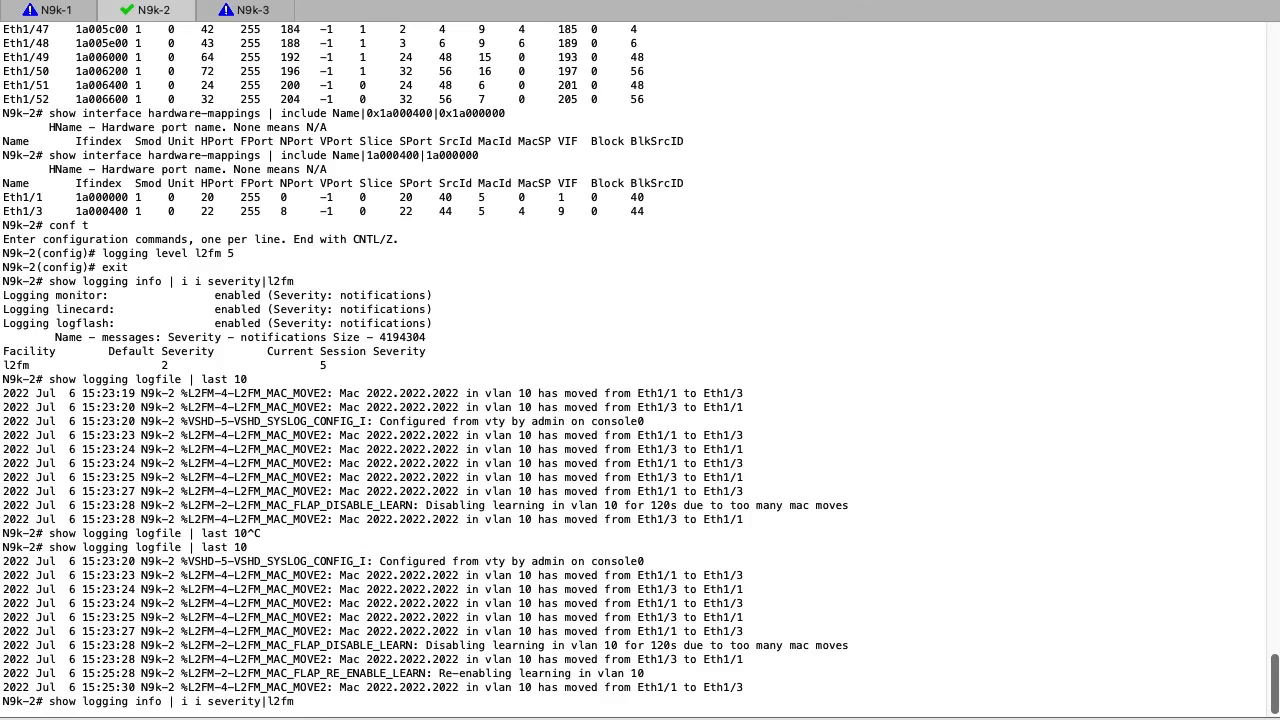